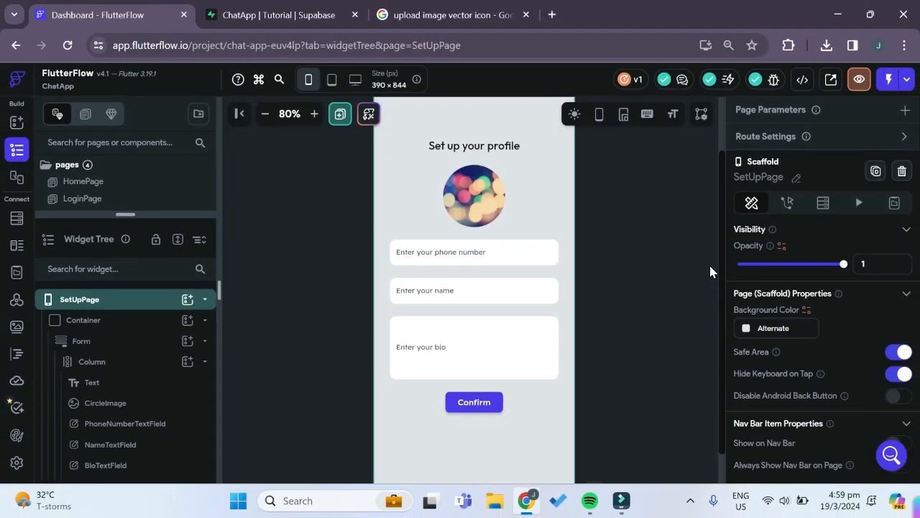
{"action": "mouse_move", "coordinate": [586, 218]}
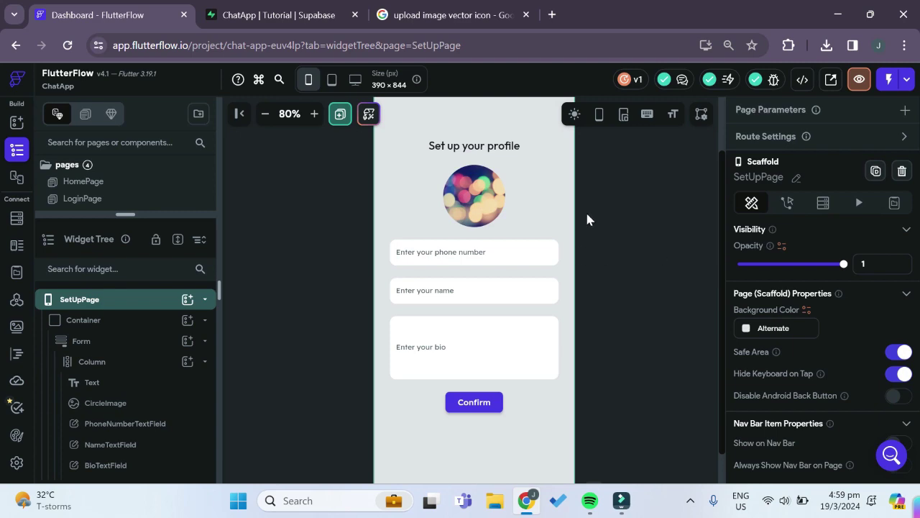
Go to the Supabase project's Storage section and start a new bucket
{"action": "left_click", "coordinate": [473, 194]}
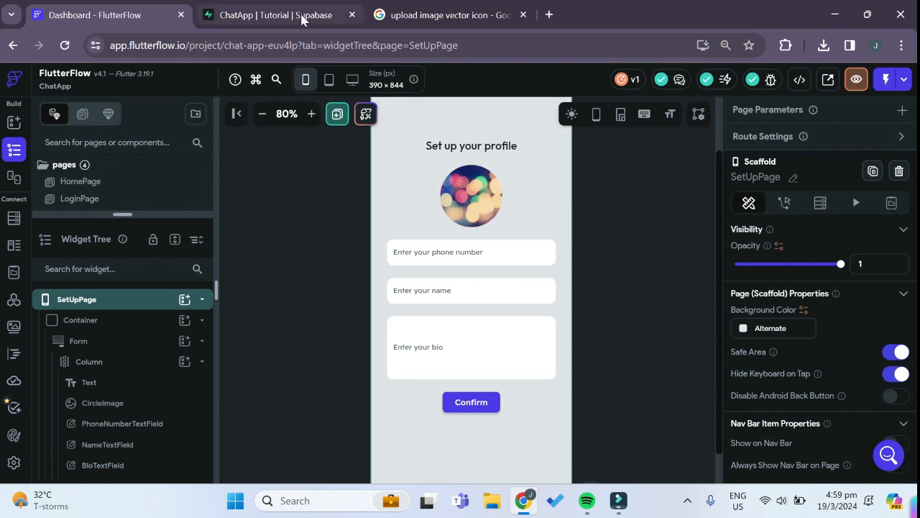
{"action": "left_click", "coordinate": [279, 15]}
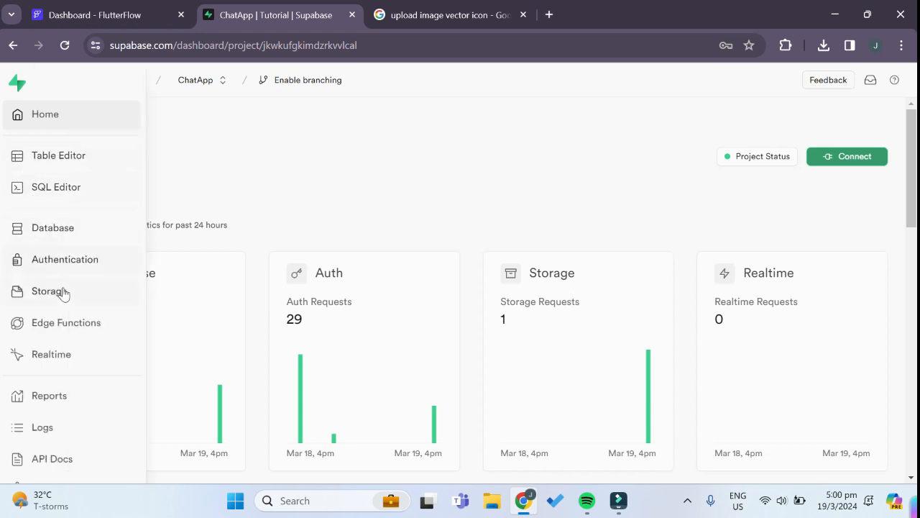
{"action": "left_click", "coordinate": [50, 291]}
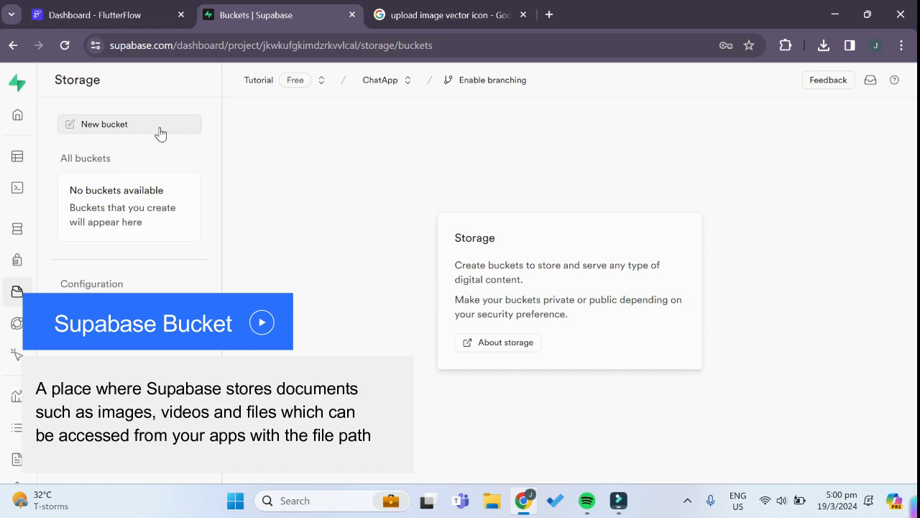
{"action": "left_click", "coordinate": [103, 124]}
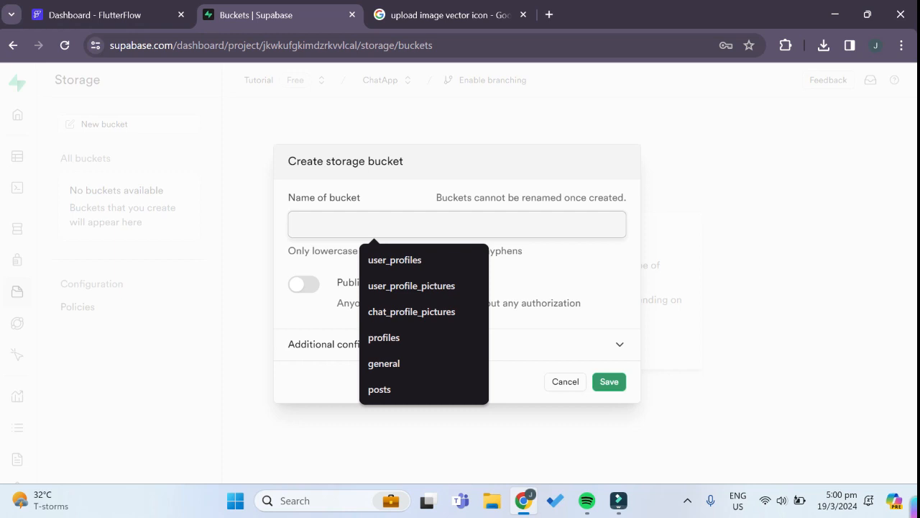
Create a public storage bucket named 'user'
{"action": "type", "text": "user"}
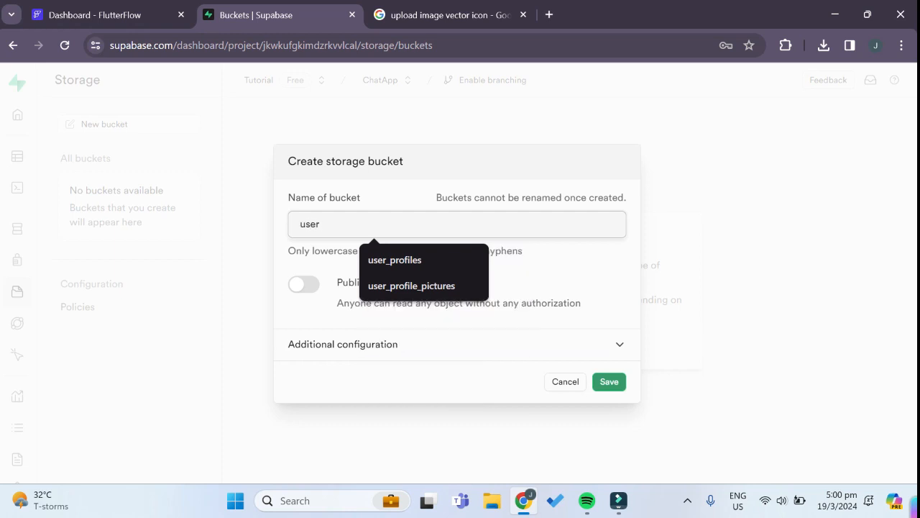
{"action": "mouse_move", "coordinate": [339, 272]}
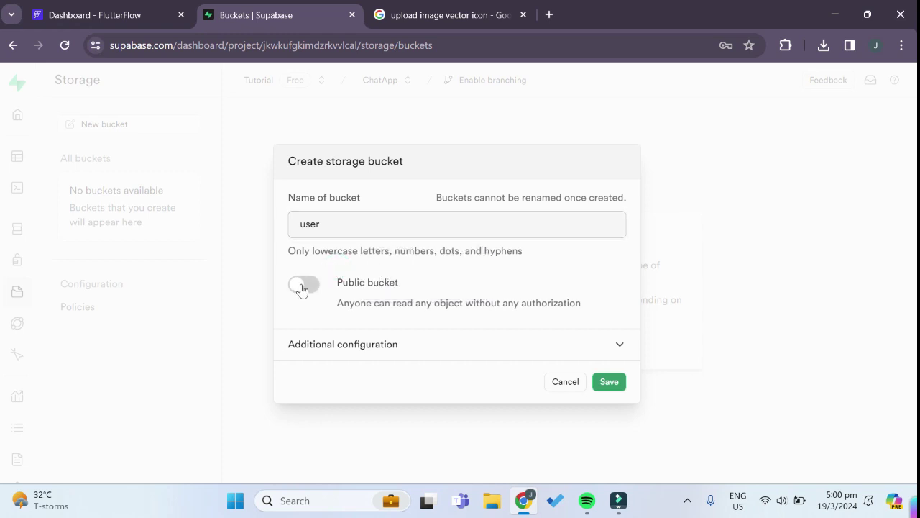
{"action": "left_click", "coordinate": [302, 281]}
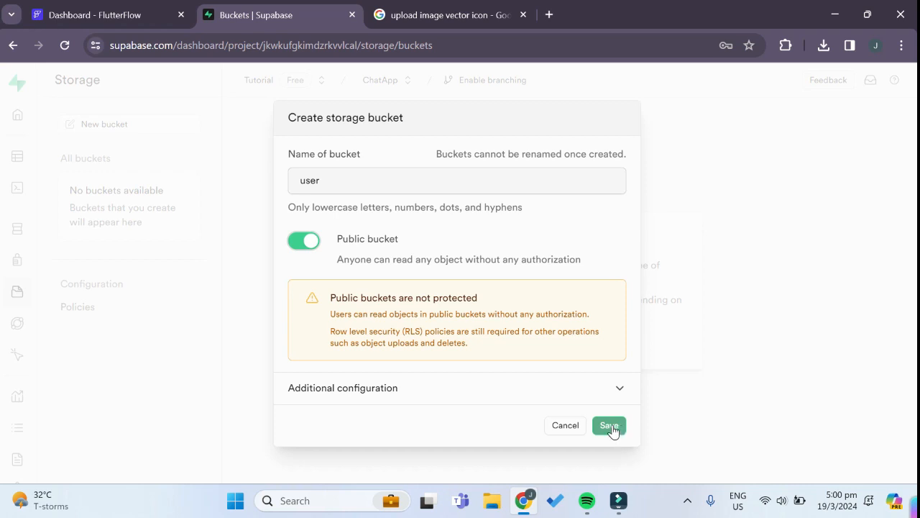
{"action": "left_click", "coordinate": [609, 426]}
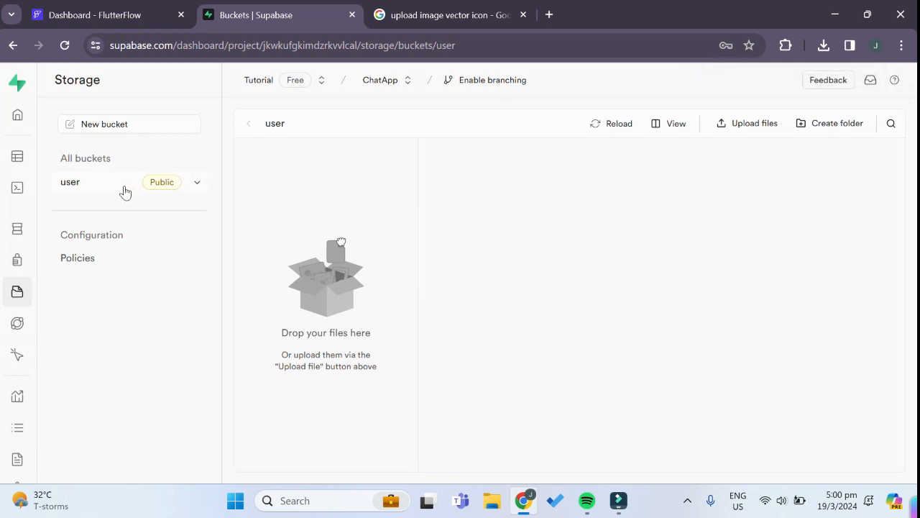
{"action": "mouse_move", "coordinate": [661, 184]}
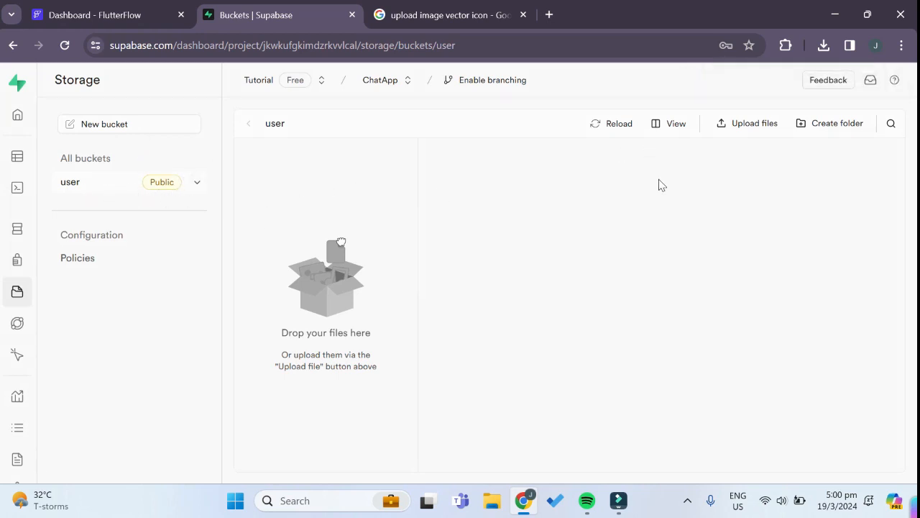
Add a profile_pictures folder to the user bucket and bring up its storage policies
{"action": "left_click", "coordinate": [830, 123]}
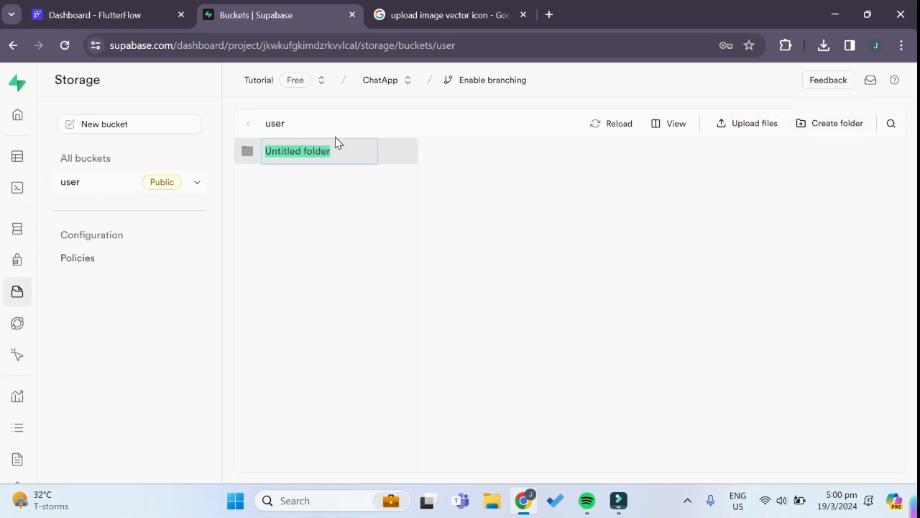
{"action": "type", "text": "profile_pictures"}
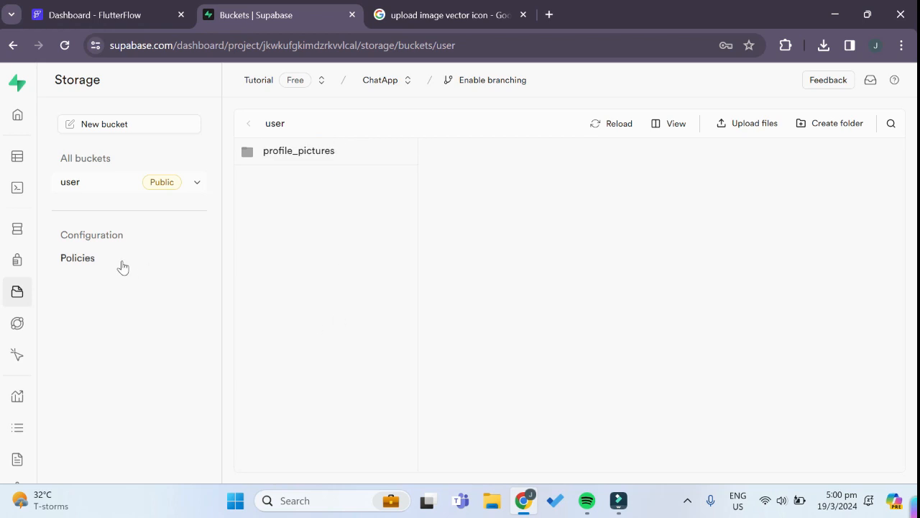
{"action": "left_click", "coordinate": [77, 257]}
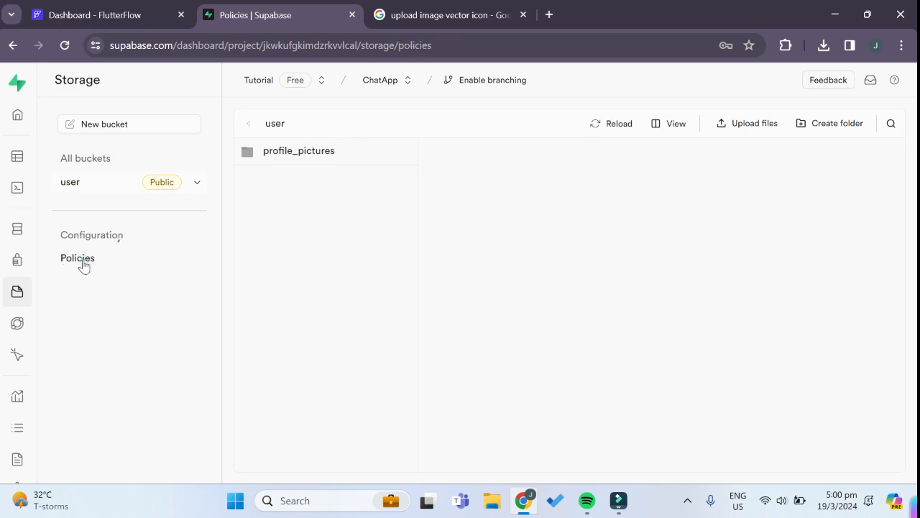
{"action": "left_click", "coordinate": [77, 258]}
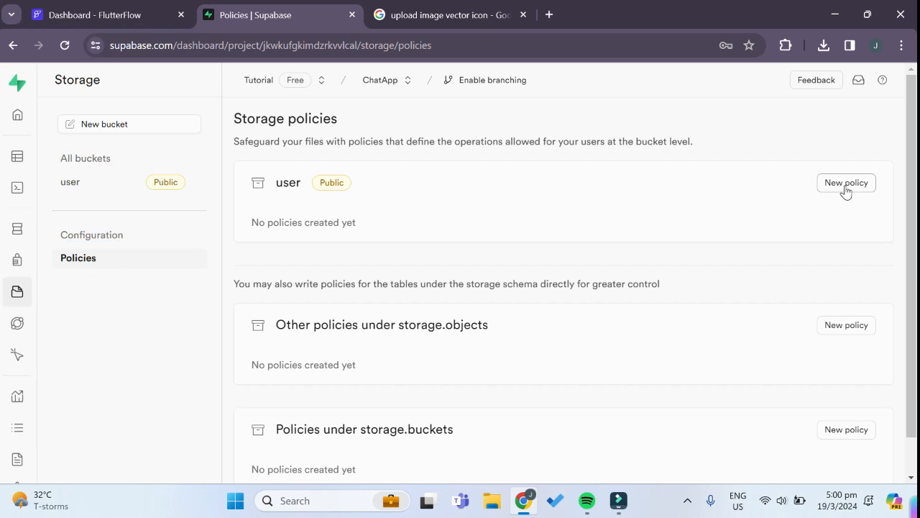
Start a new user-bucket policy named 'allow access to all users'
{"action": "left_click", "coordinate": [845, 181]}
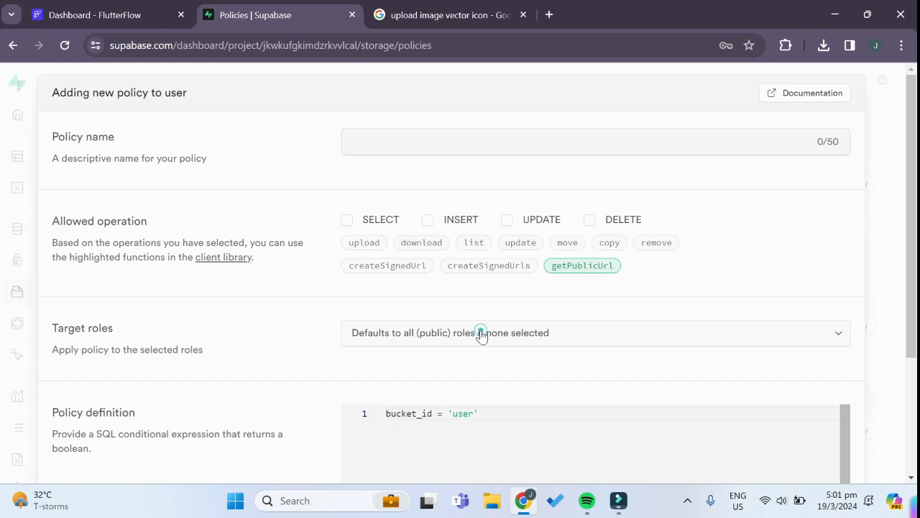
{"action": "left_click", "coordinate": [595, 141]}
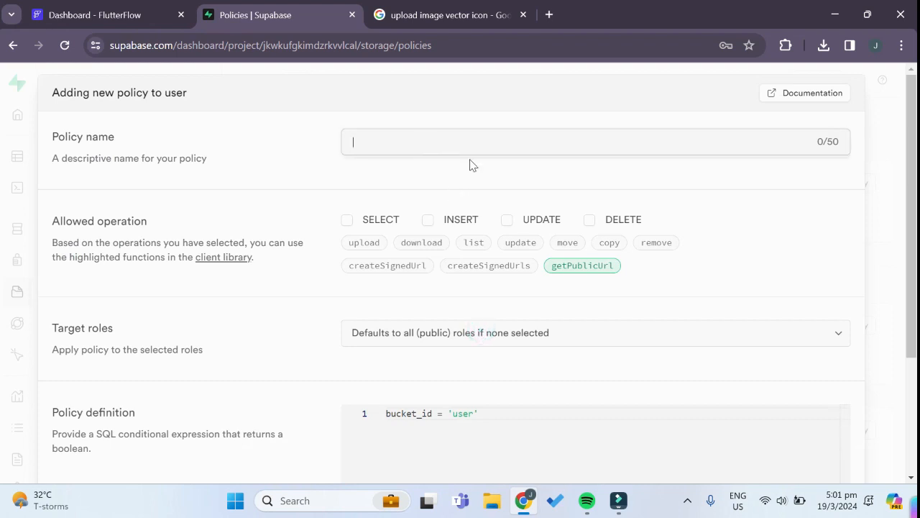
{"action": "type", "text": "allow"}
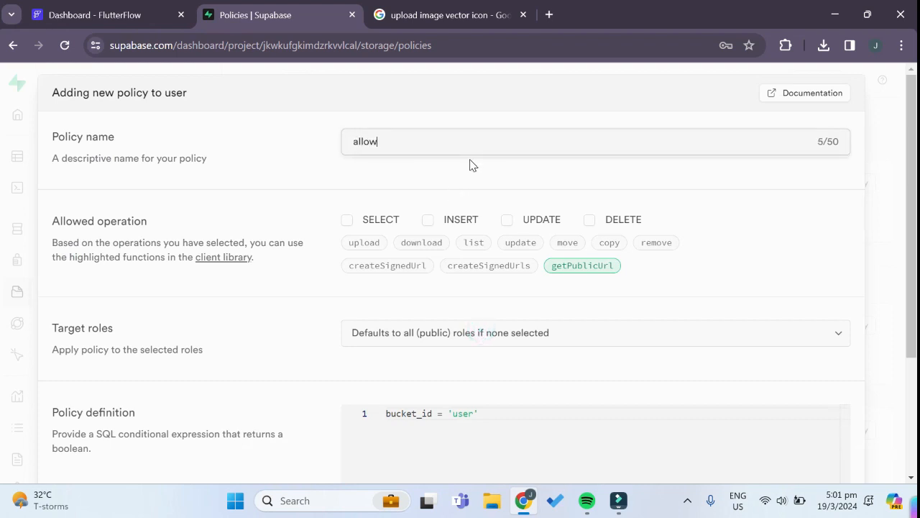
{"action": "type", "text": "_a"}
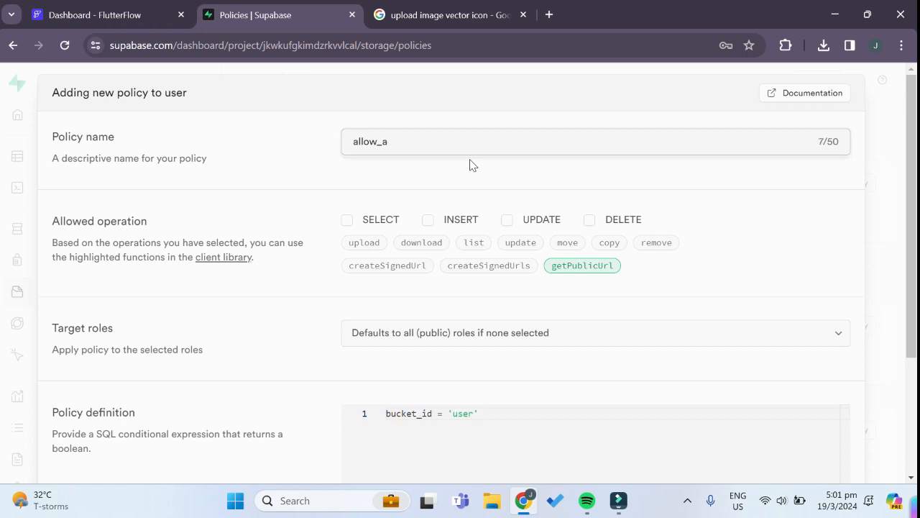
{"action": "type", "text": "llow access to a"}
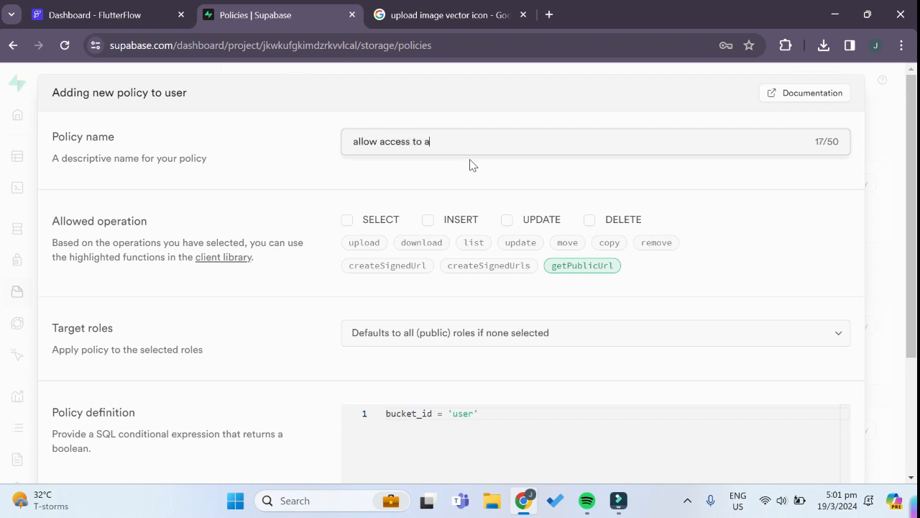
{"action": "type", "text": "ll users"}
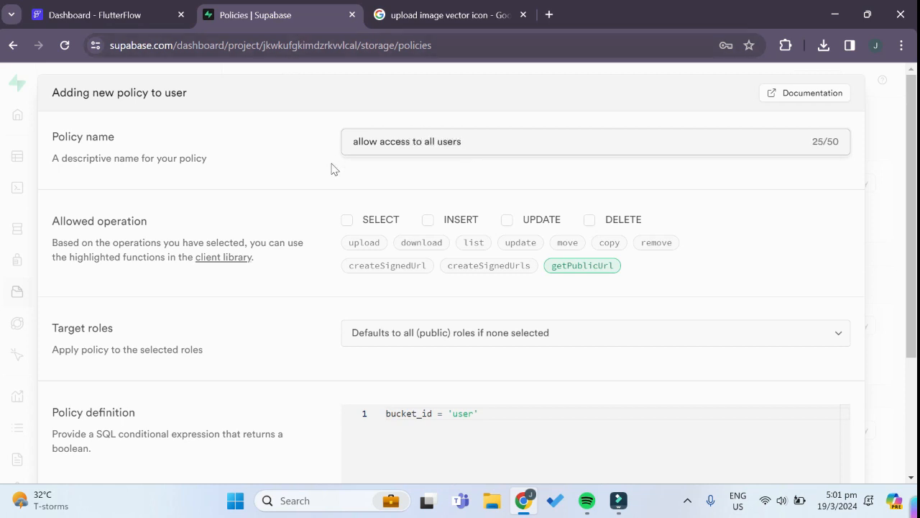
{"action": "mouse_move", "coordinate": [351, 225]}
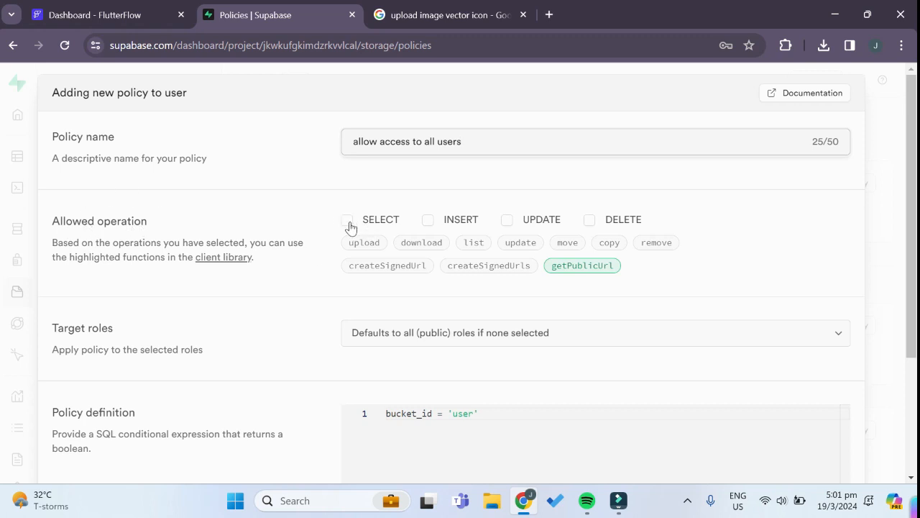
Allow SELECT, INSERT, UPDATE and DELETE operations and save the policies
{"action": "left_click", "coordinate": [429, 219]}
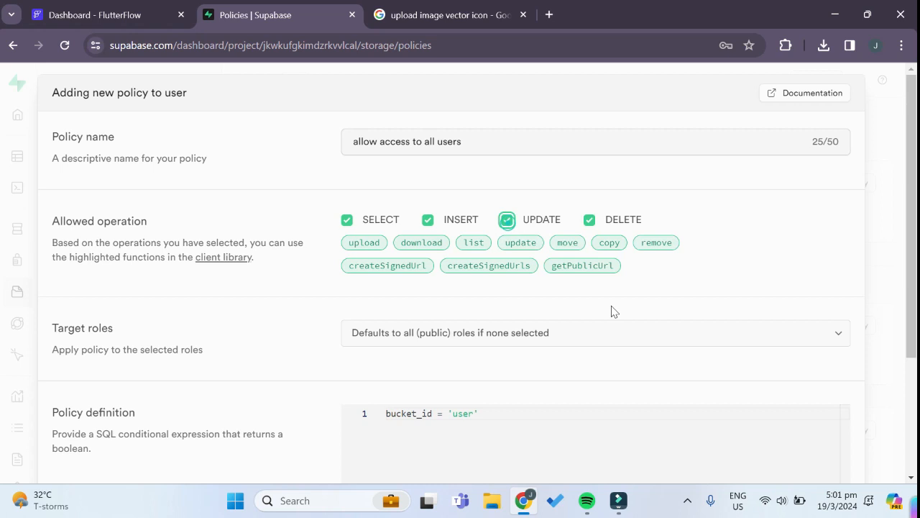
{"action": "scroll", "scroll_direction": "down", "scroll_amount": 3}
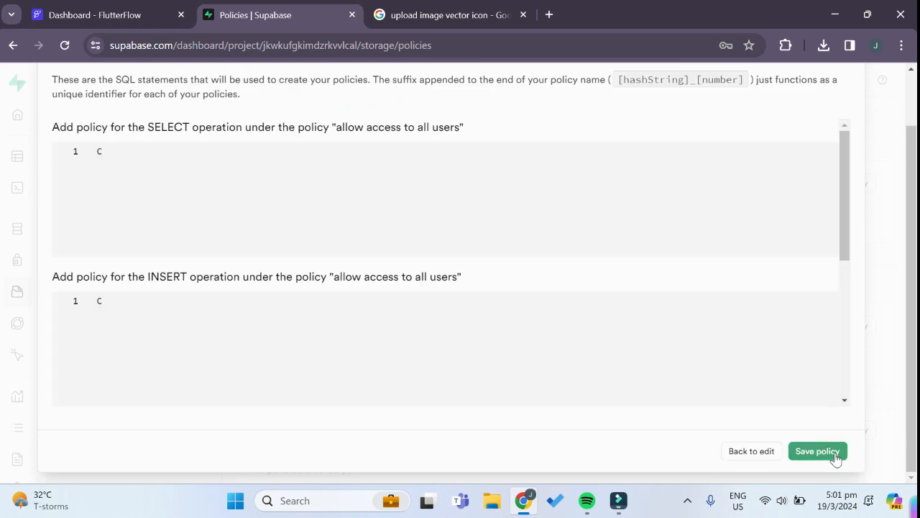
{"action": "left_click", "coordinate": [817, 451]}
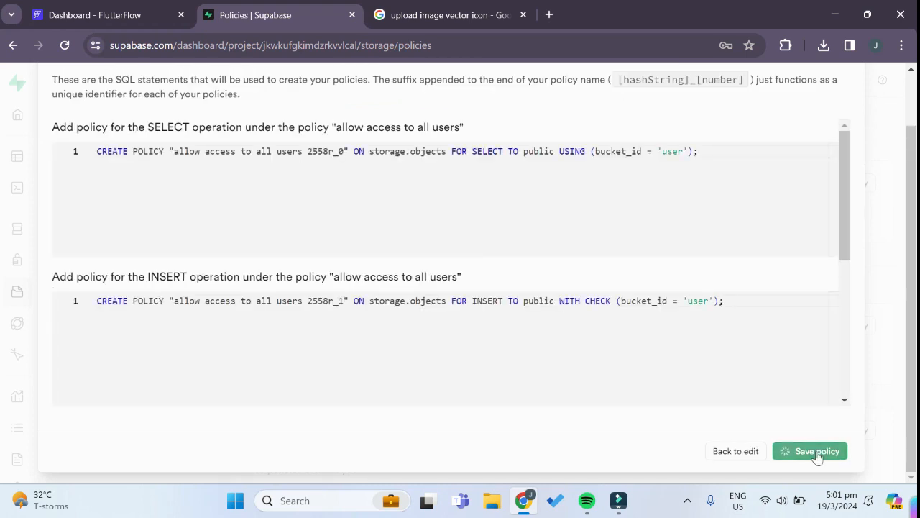
{"action": "left_click", "coordinate": [809, 451]}
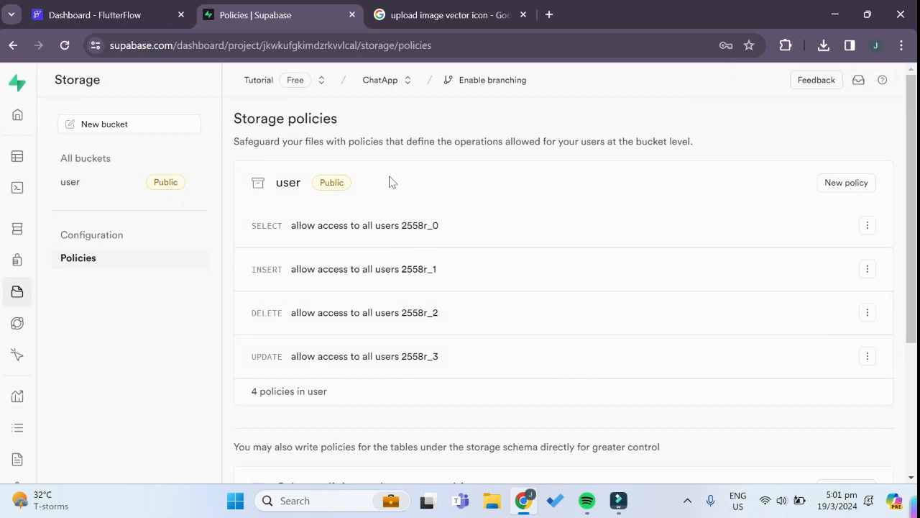
Return to FlutterFlow's SetUpPage profile design from the Supabase bucket
{"action": "left_click", "coordinate": [69, 181]}
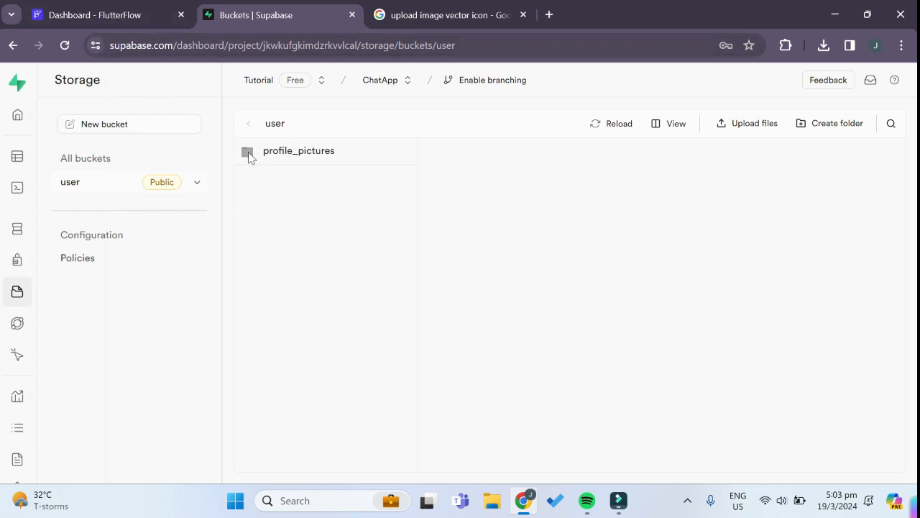
{"action": "mouse_move", "coordinate": [158, 179]}
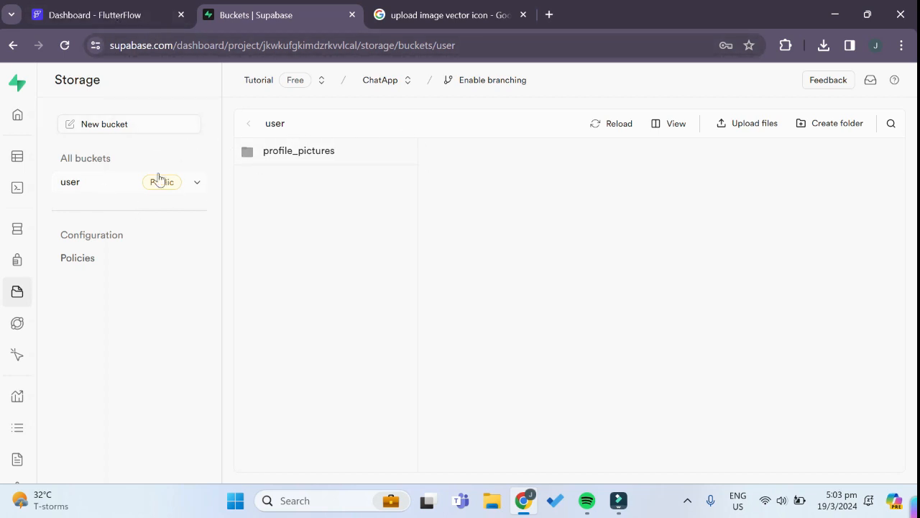
{"action": "left_click", "coordinate": [93, 14]}
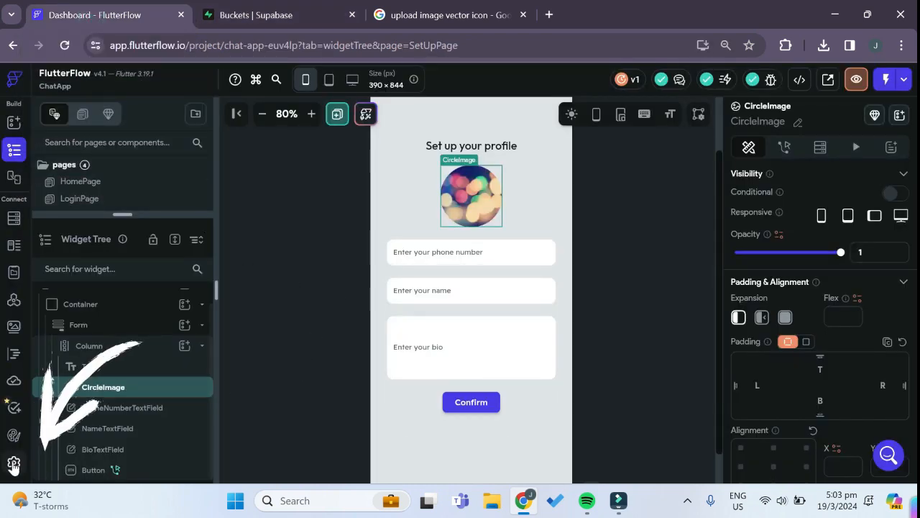
Re-import the Supabase schema in FlutterFlow's integration settings, overwriting the existing user_data table
{"action": "left_click", "coordinate": [13, 463]}
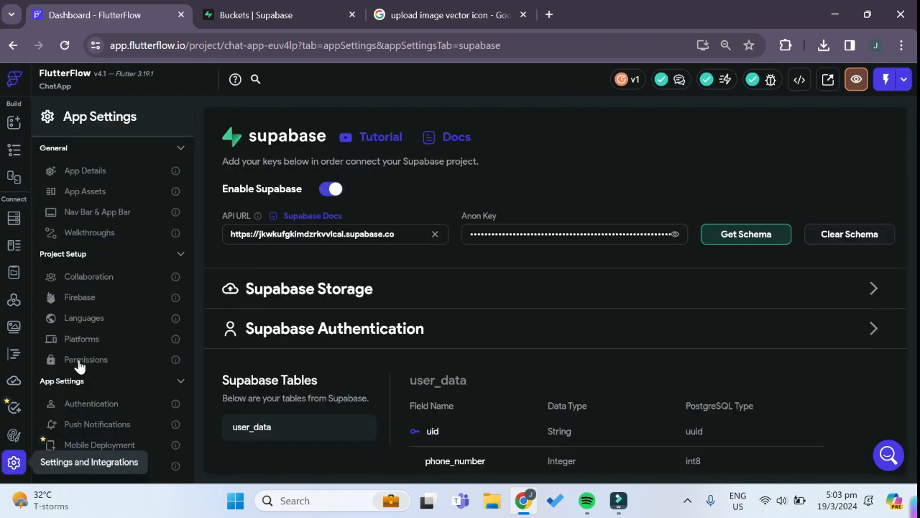
{"action": "scroll", "scroll_direction": "down", "scroll_amount": 3}
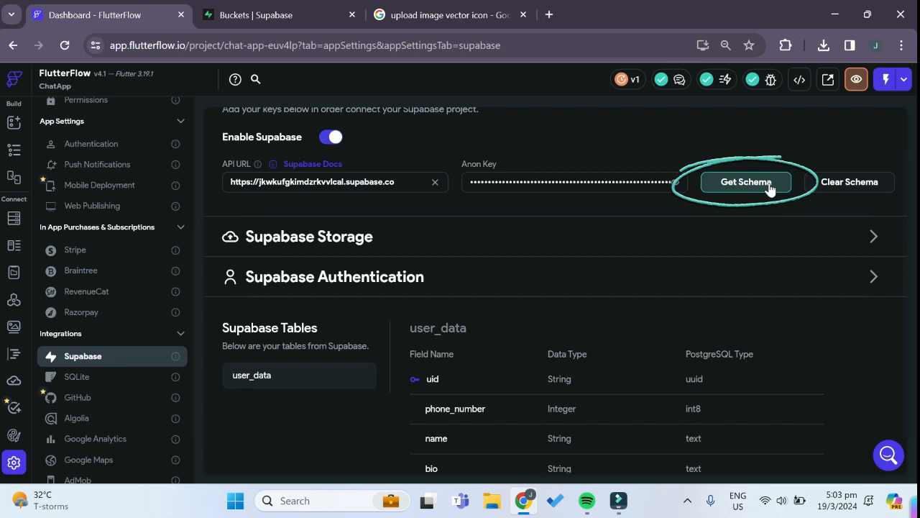
{"action": "left_click", "coordinate": [745, 181]}
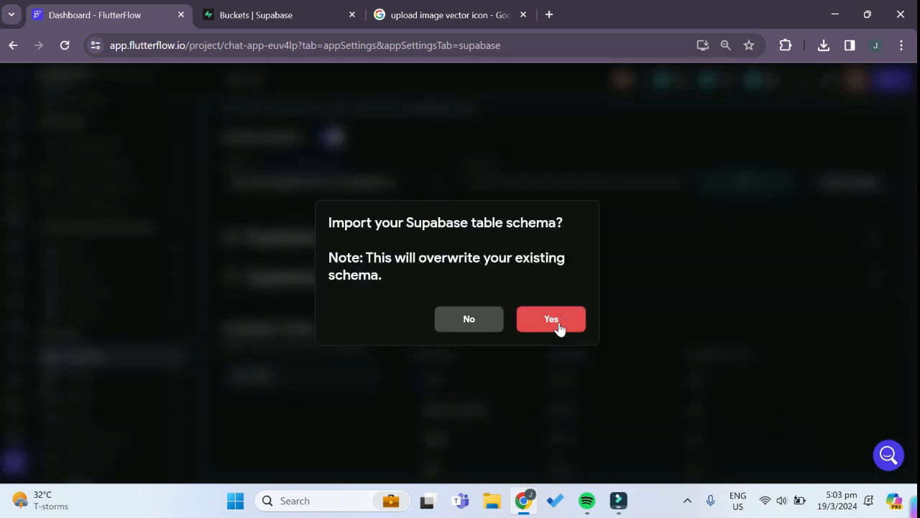
{"action": "left_click", "coordinate": [551, 319]}
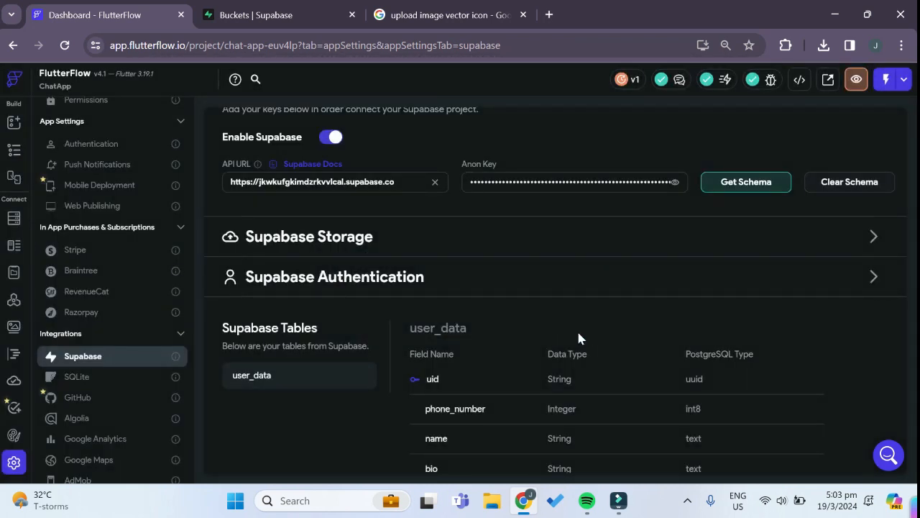
{"action": "mouse_move", "coordinate": [319, 232]}
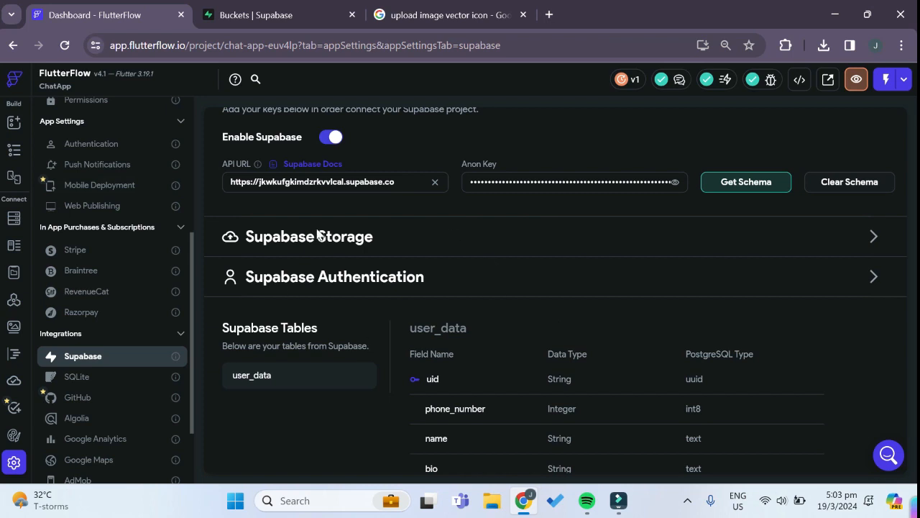
{"action": "left_click", "coordinate": [13, 151]}
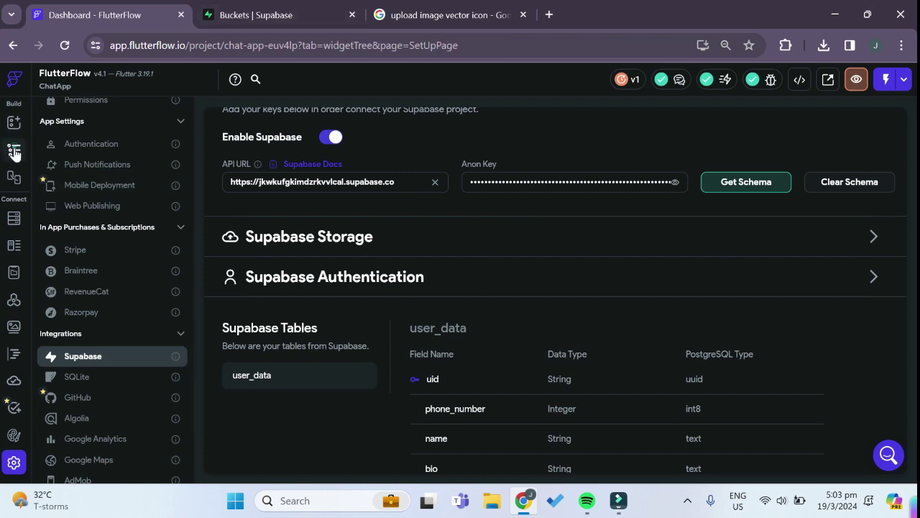
Bring up the action flow editor for the profile page's CircleImage tap
{"action": "left_click", "coordinate": [13, 149]}
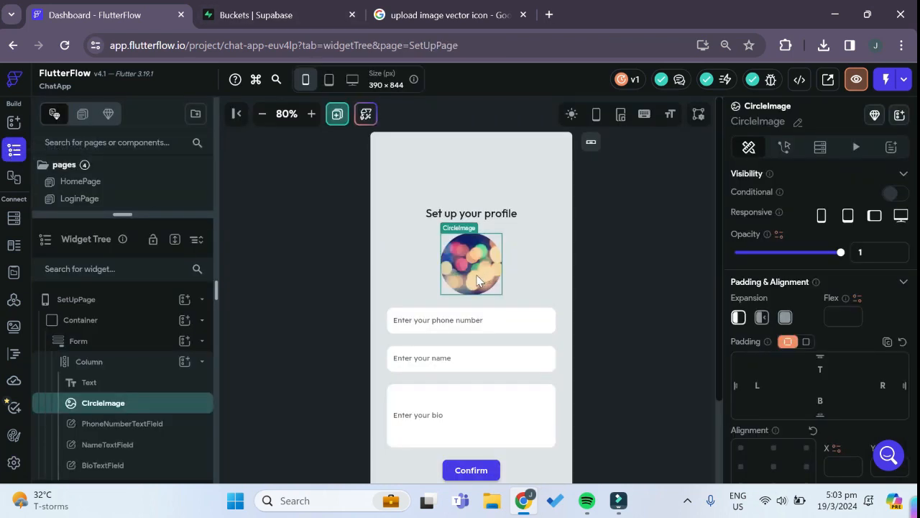
{"action": "scroll", "scroll_direction": "down", "scroll_amount": 3}
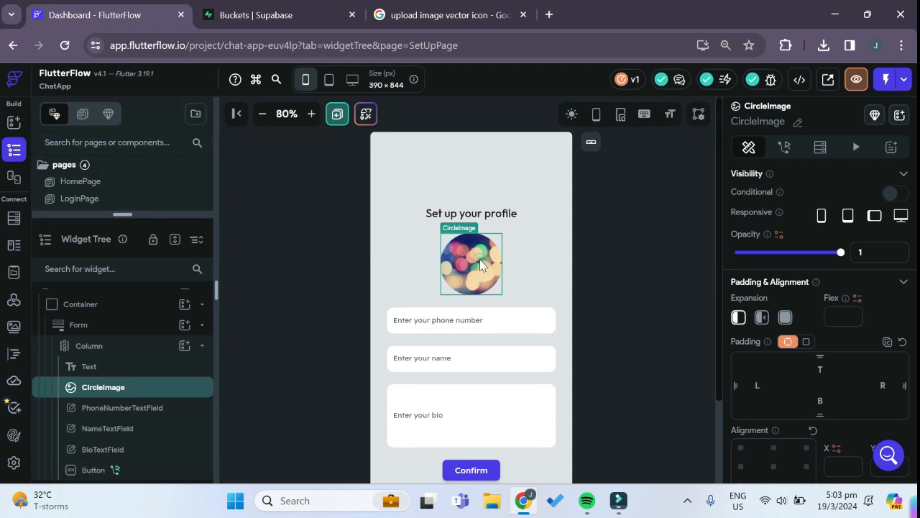
{"action": "left_click", "coordinate": [785, 146]}
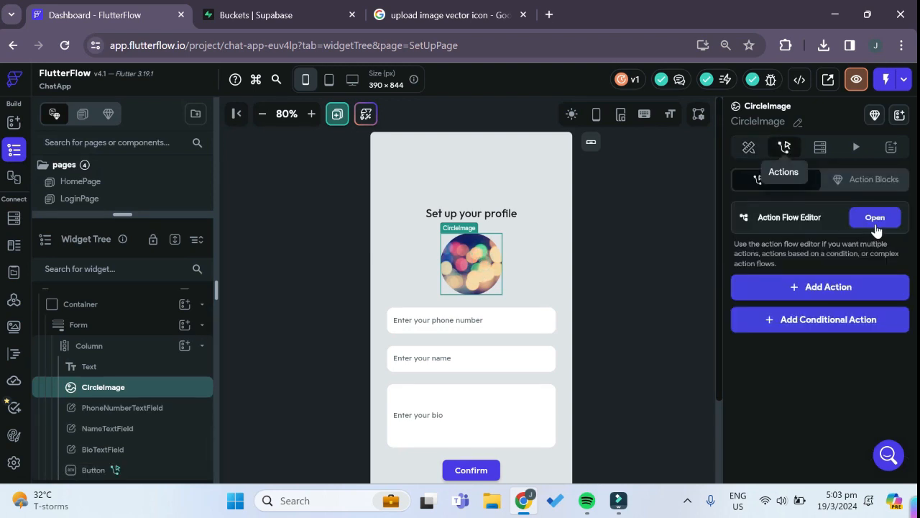
{"action": "left_click", "coordinate": [874, 217]}
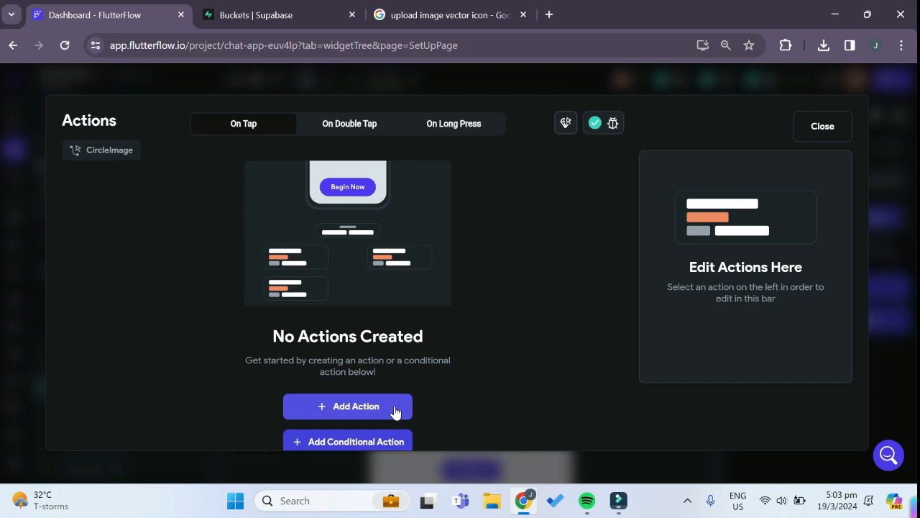
{"action": "mouse_move", "coordinate": [334, 417]}
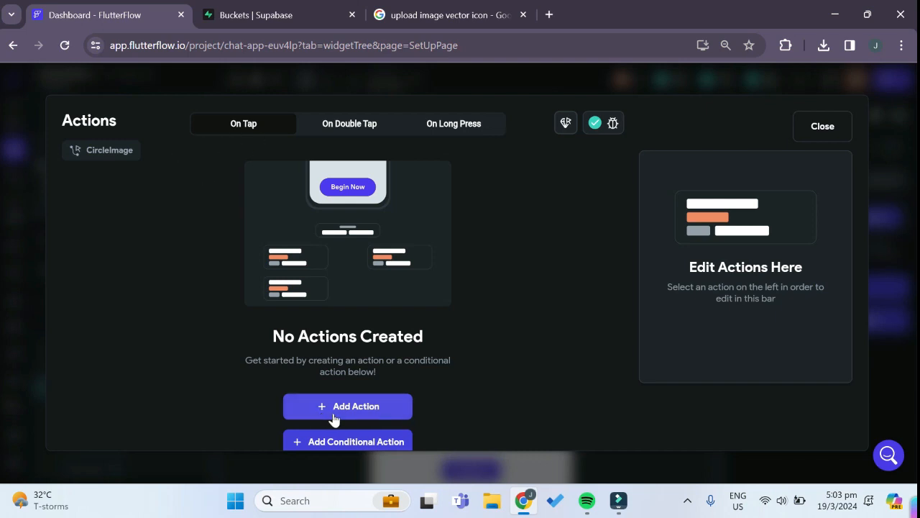
Add an Upload/Save Media action on tap with upload type Supabase
{"action": "left_click", "coordinate": [348, 406]}
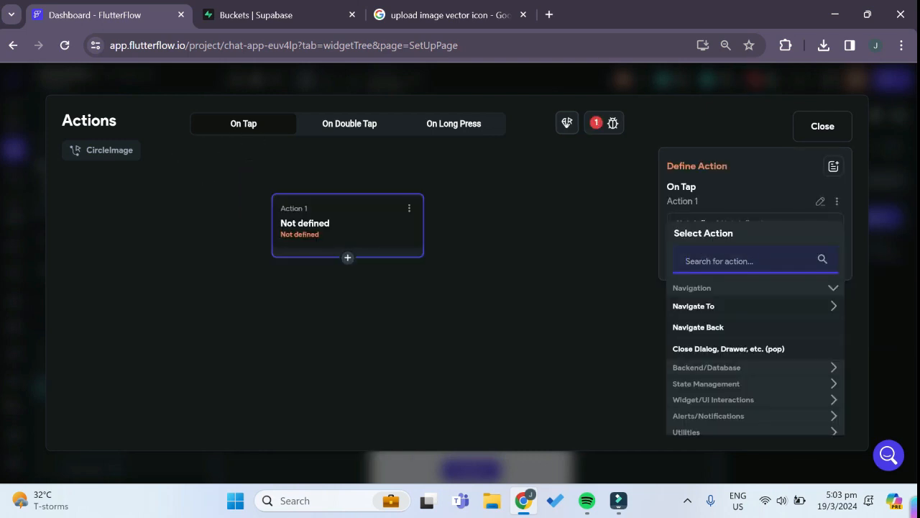
{"action": "type", "text": "upload"}
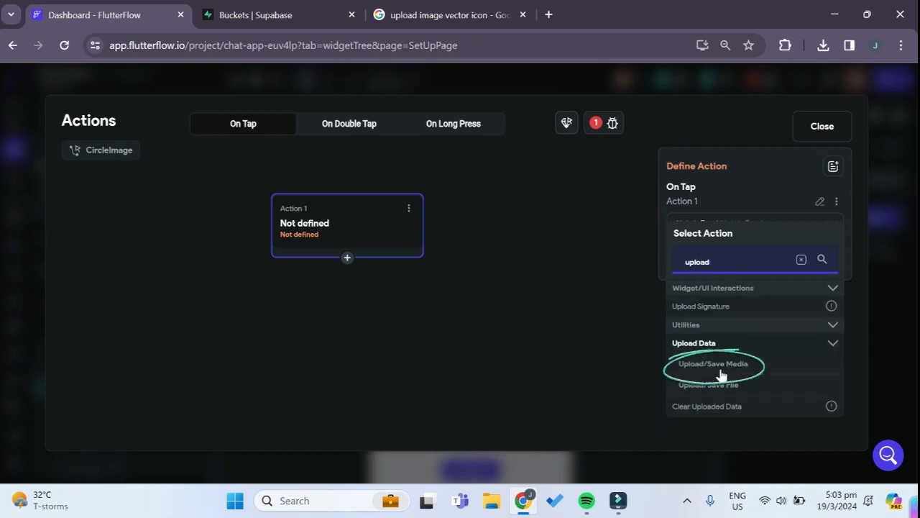
{"action": "left_click", "coordinate": [713, 362]}
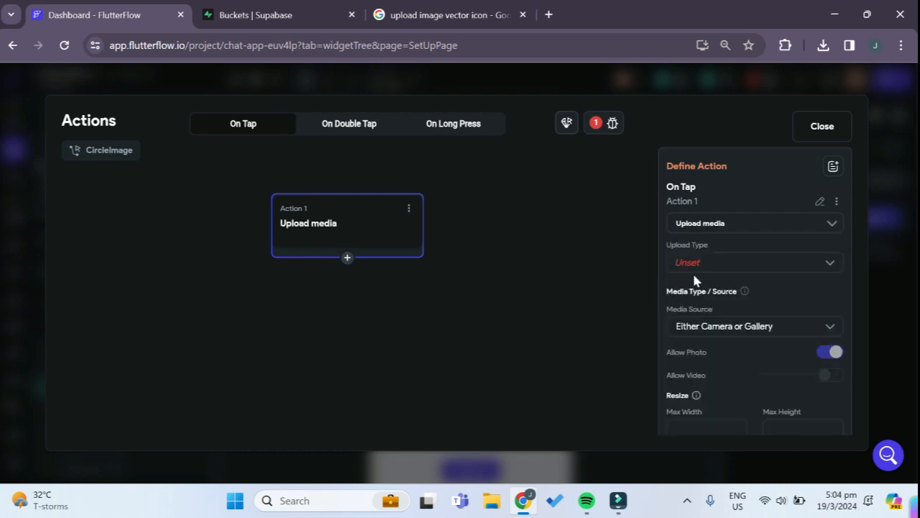
{"action": "left_click", "coordinate": [755, 262]}
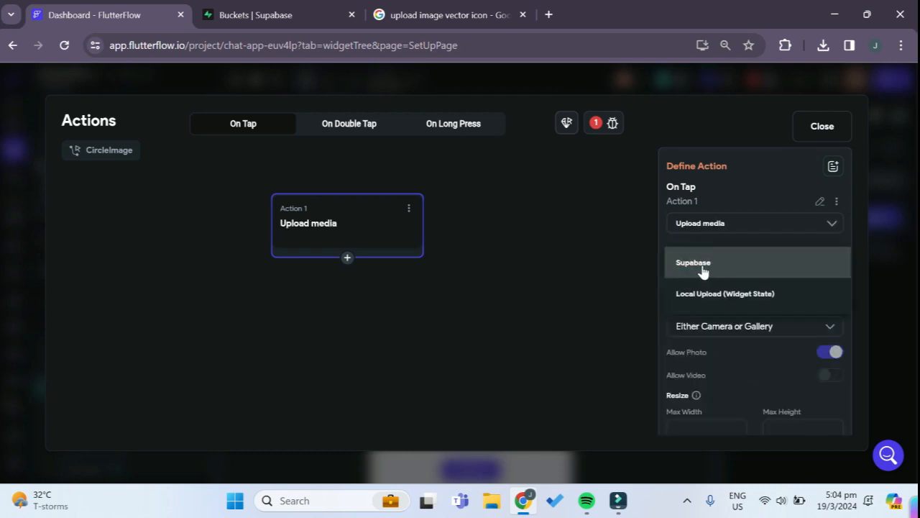
{"action": "left_click", "coordinate": [693, 262]}
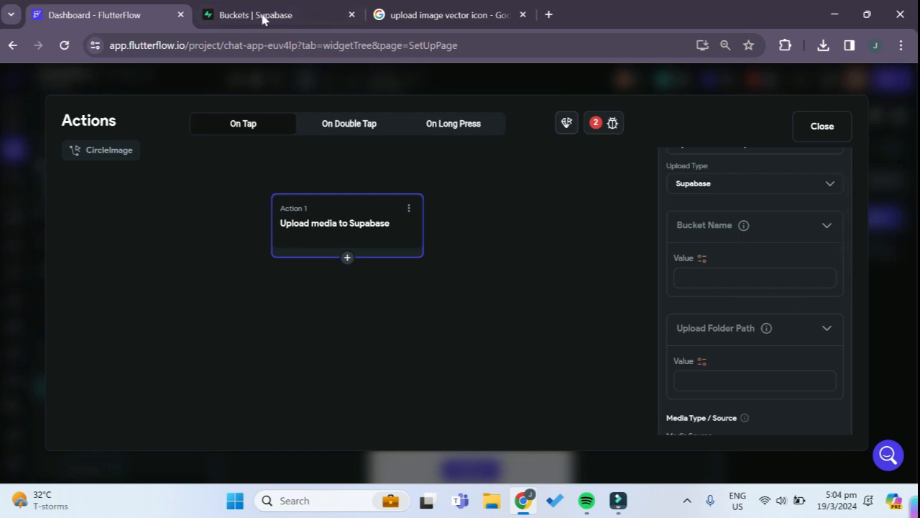
Set the upload action's bucket to 'user' and folder path to 'profile_pictures' after checking Supabase
{"action": "left_click", "coordinate": [253, 15]}
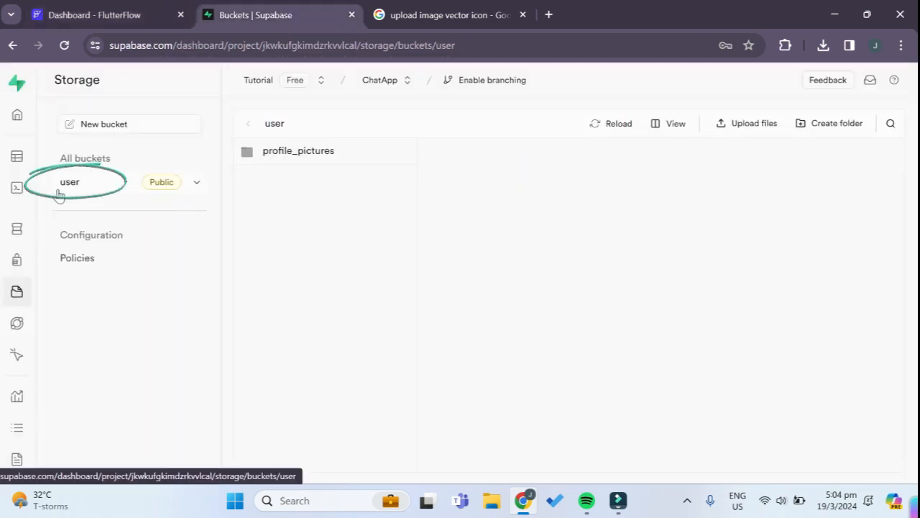
{"action": "left_click", "coordinate": [93, 14]}
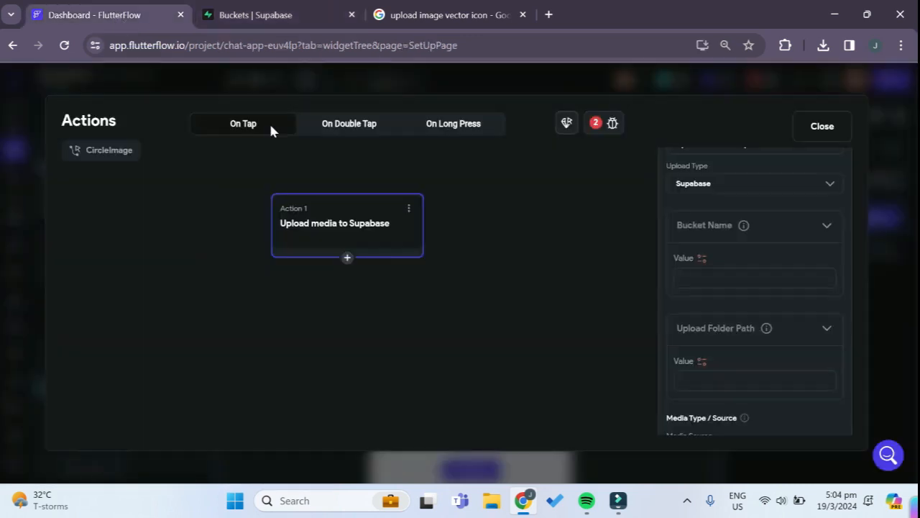
{"action": "type", "text": "u"}
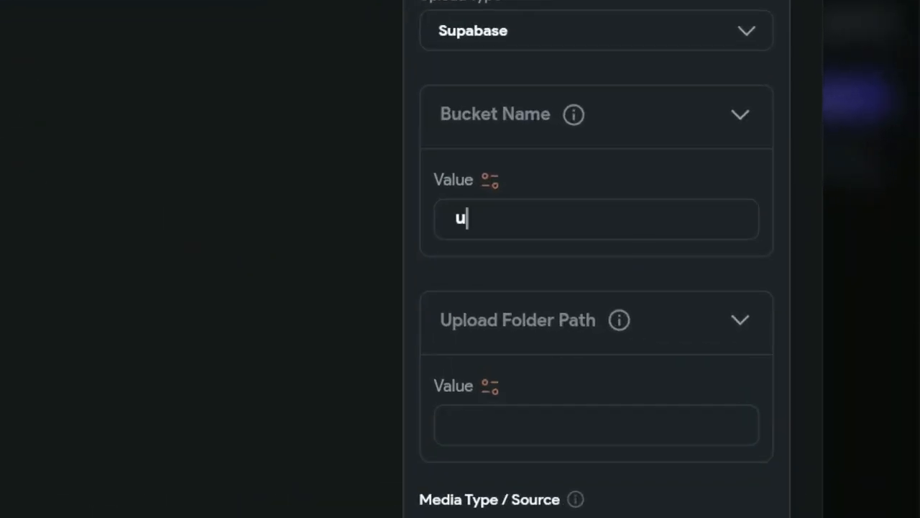
{"action": "type", "text": "ser"}
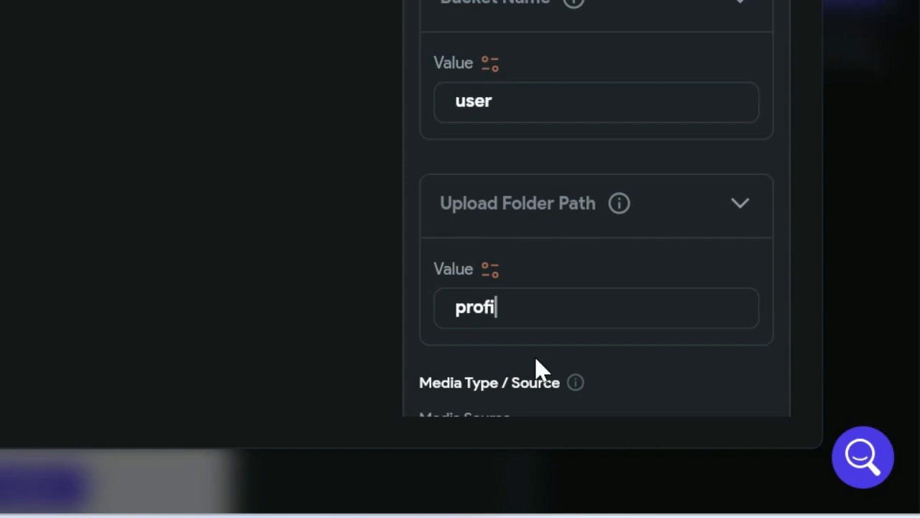
{"action": "type", "text": "le_pictures"}
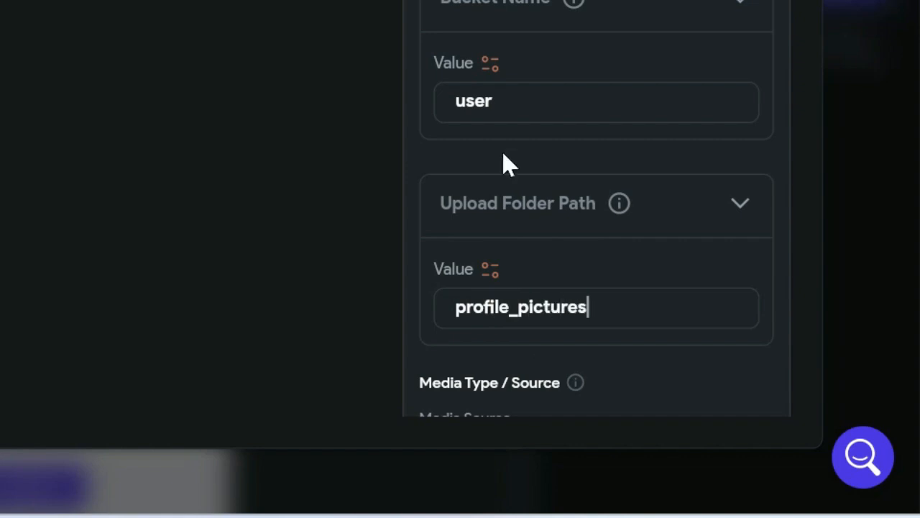
{"action": "scroll", "scroll_direction": "down", "scroll_amount": 3}
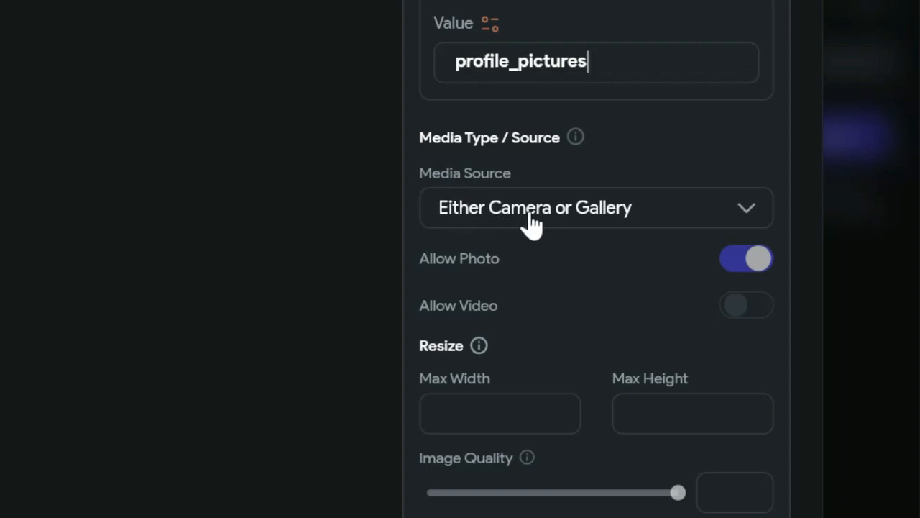
{"action": "mouse_move", "coordinate": [633, 331]}
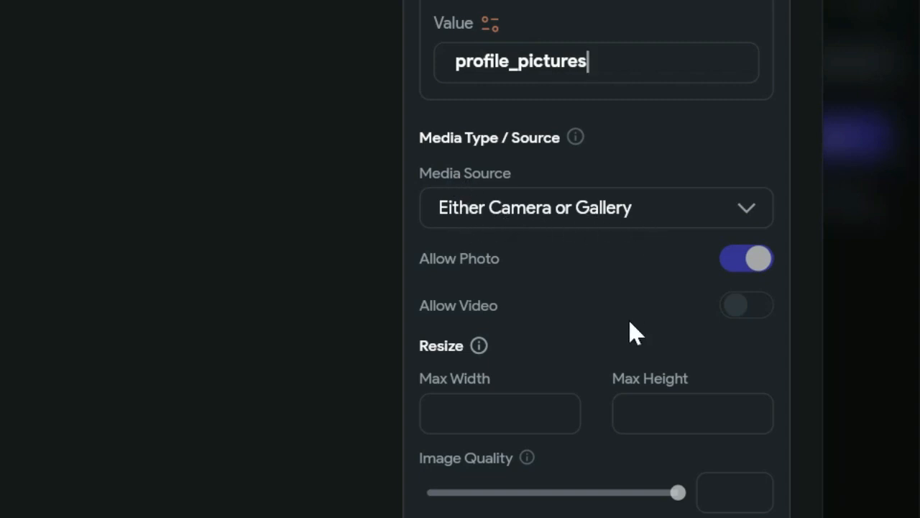
{"action": "mouse_move", "coordinate": [550, 334]}
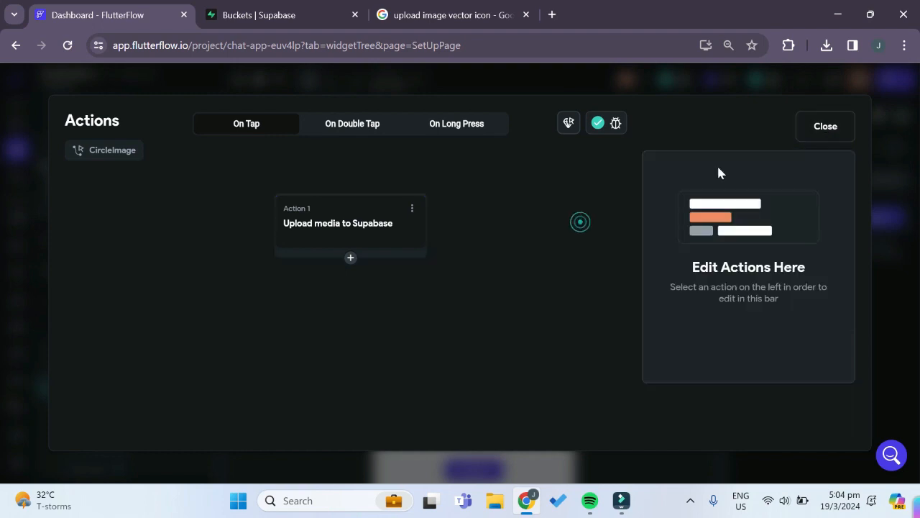
Close the action flow editor and view the CircleImage's network image settings with the picsum placeholder path
{"action": "left_click", "coordinate": [825, 127]}
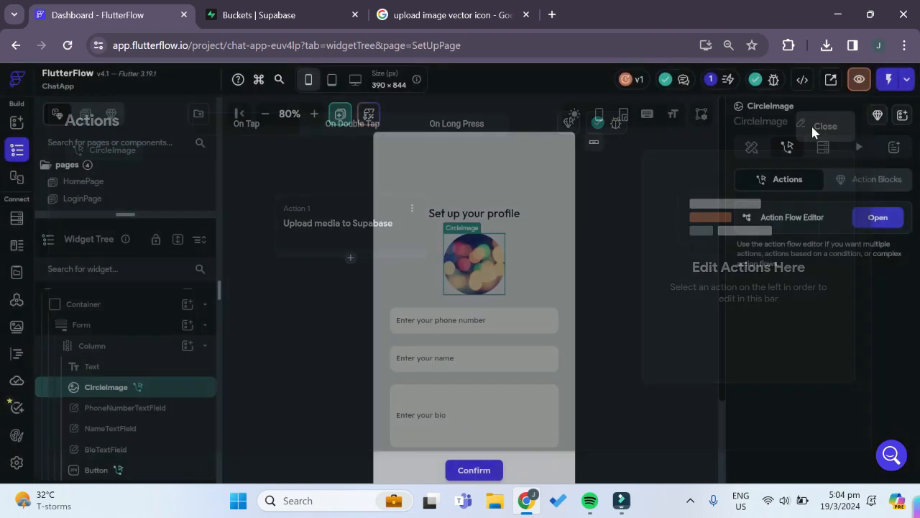
{"action": "left_click", "coordinate": [750, 146]}
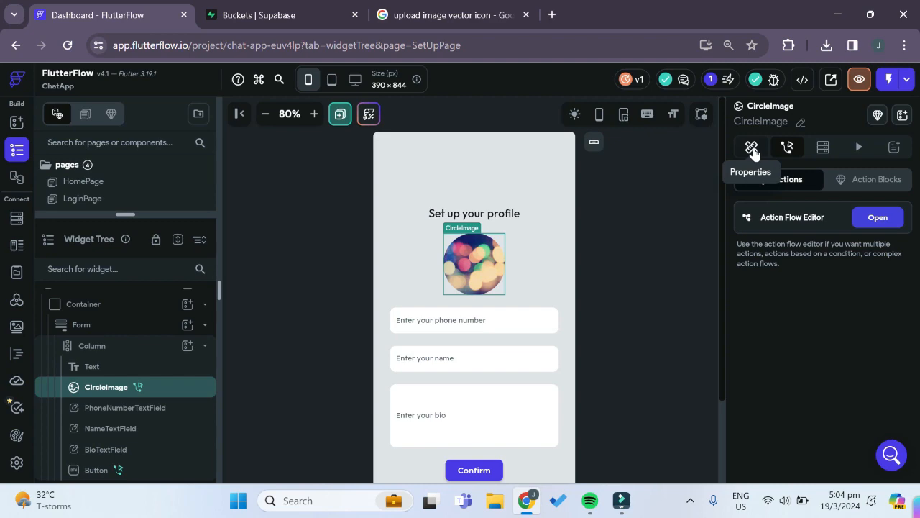
{"action": "left_click", "coordinate": [750, 146]}
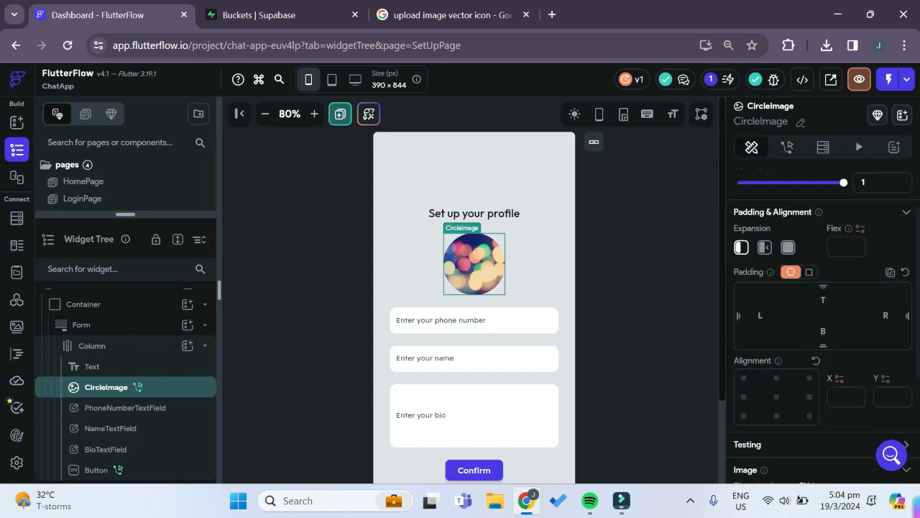
{"action": "scroll", "scroll_direction": "down", "scroll_amount": 3}
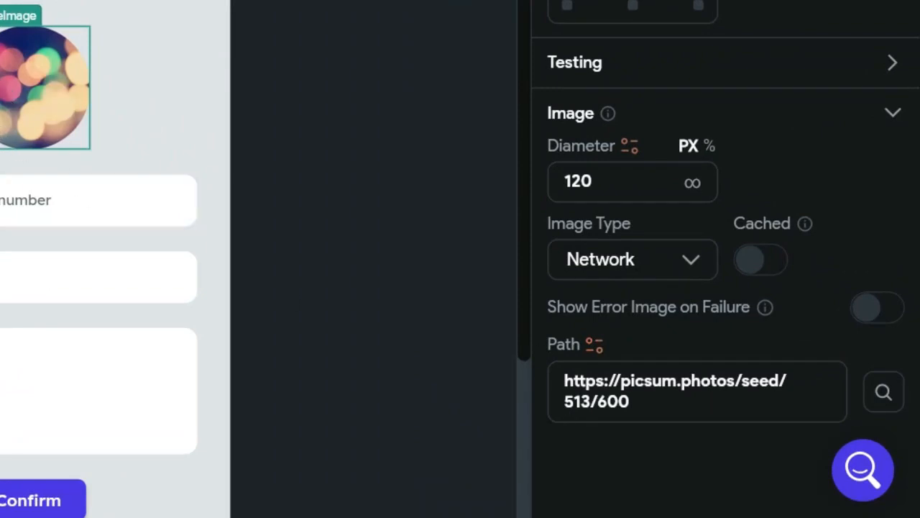
{"action": "mouse_move", "coordinate": [592, 359]}
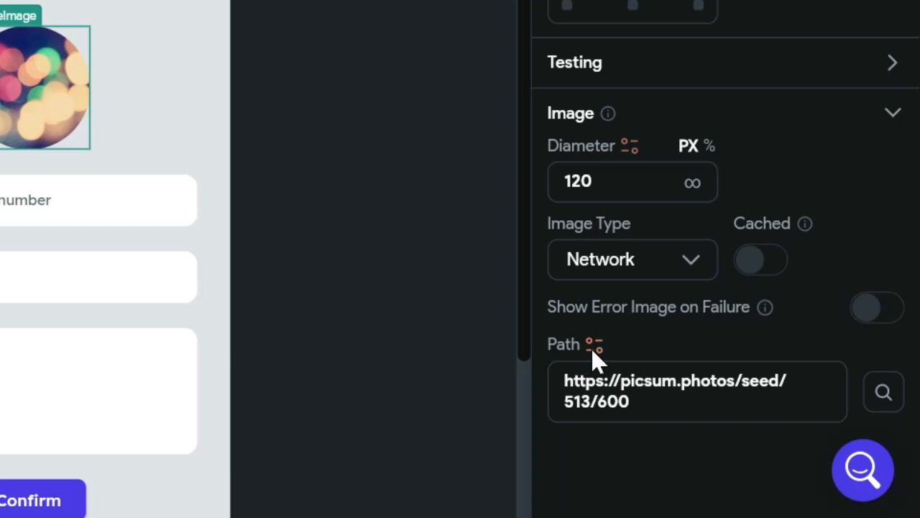
Bind the CircleImage path to Widget State > Uploaded File URL instead of the picsum link
{"action": "left_click", "coordinate": [594, 344]}
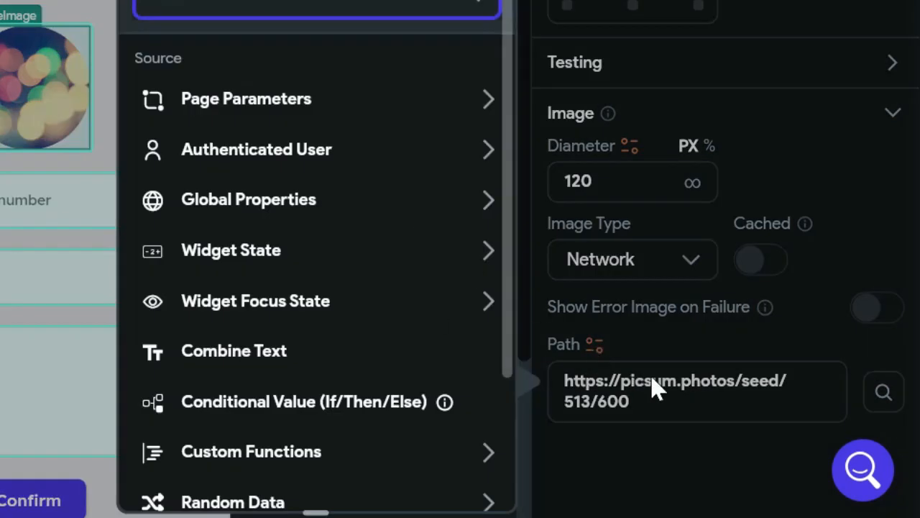
{"action": "mouse_move", "coordinate": [572, 388]}
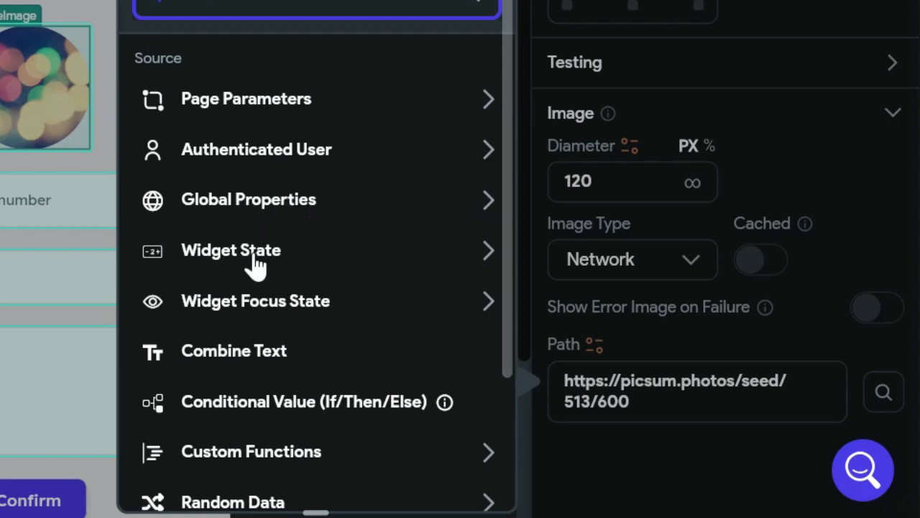
{"action": "mouse_move", "coordinate": [284, 272]}
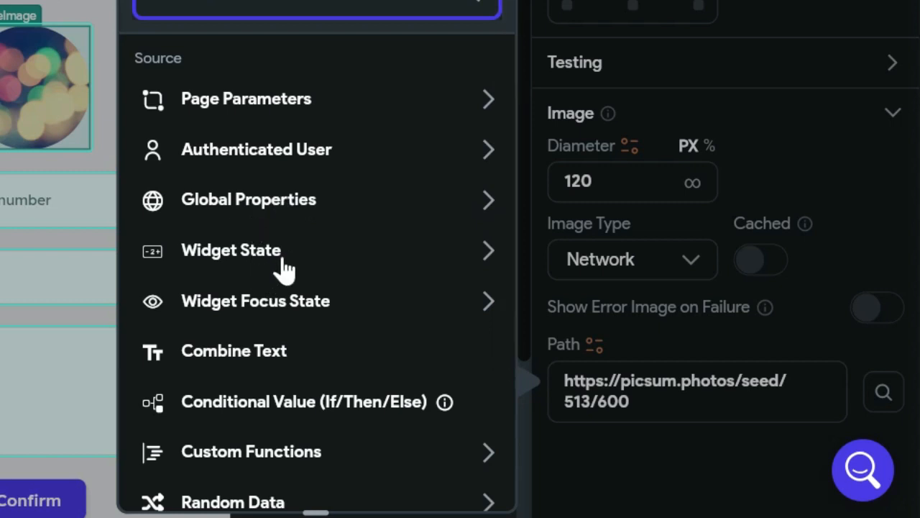
{"action": "left_click", "coordinate": [230, 250]}
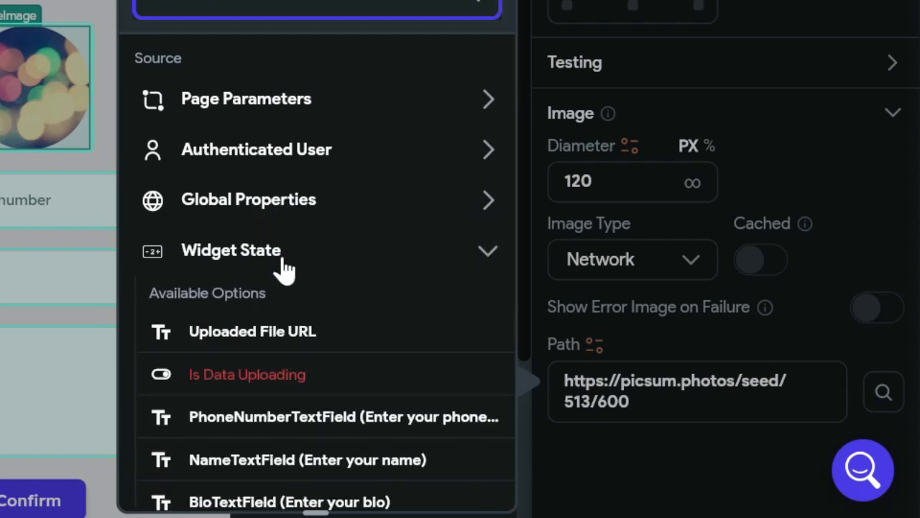
{"action": "mouse_move", "coordinate": [223, 316]}
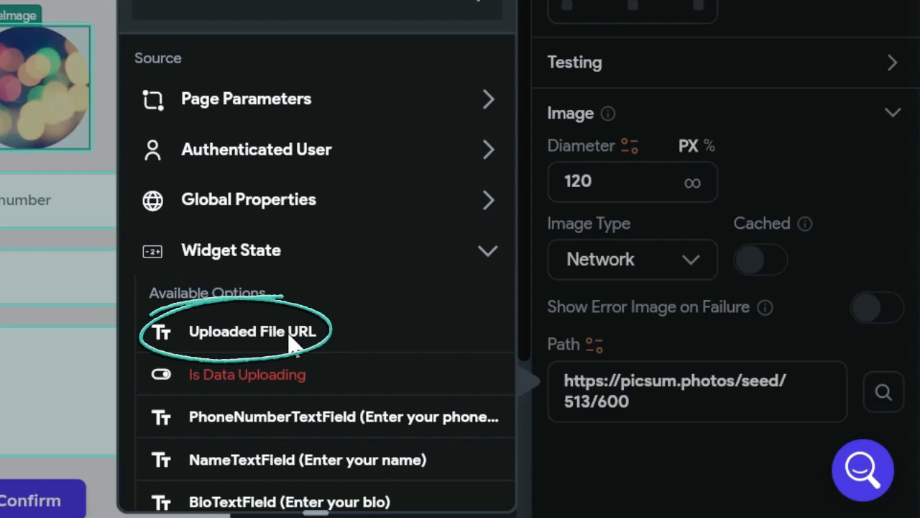
{"action": "left_click", "coordinate": [253, 331]}
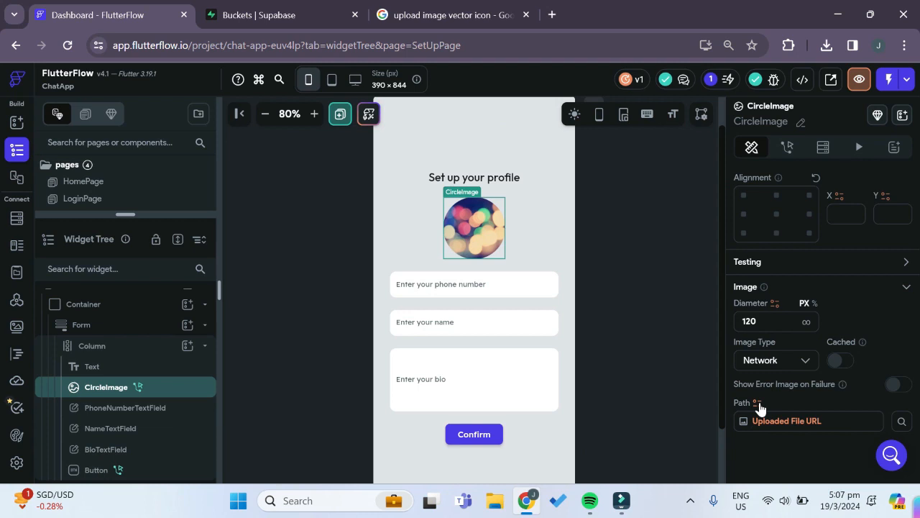
Reopen the Uploaded File URL binding settings, then switch to the Google Images tab
{"action": "left_click", "coordinate": [786, 420]}
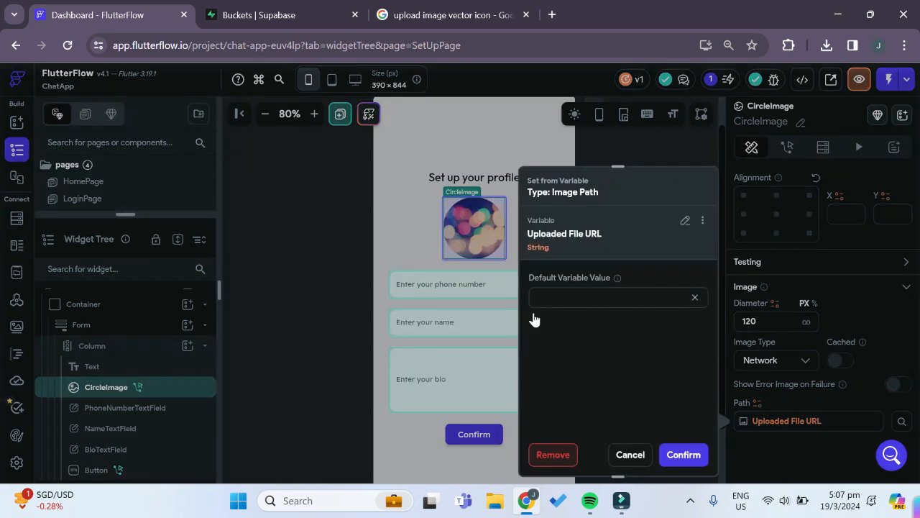
{"action": "mouse_move", "coordinate": [575, 247]}
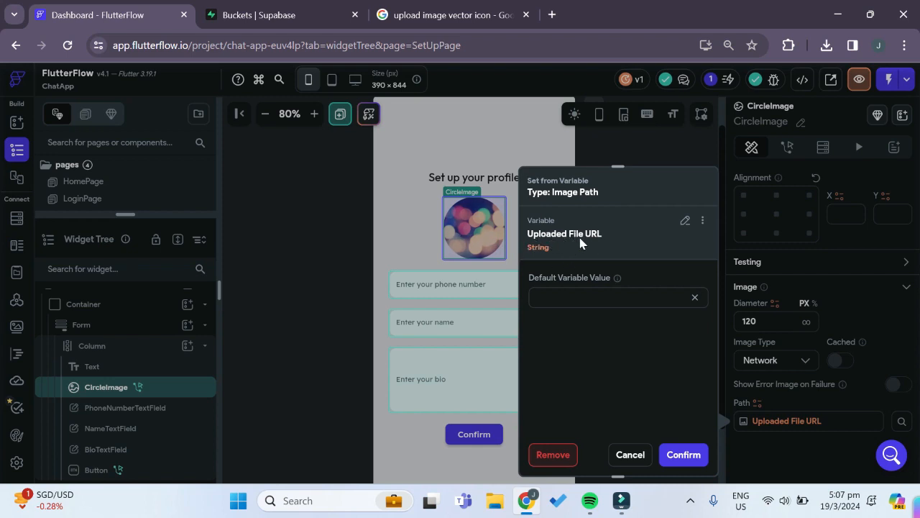
{"action": "left_click", "coordinate": [611, 296]}
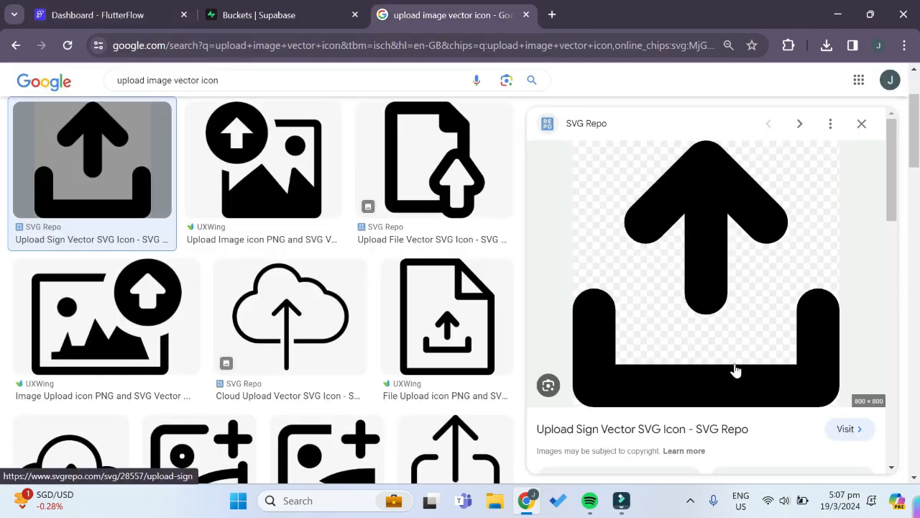
{"action": "mouse_move", "coordinate": [707, 271]}
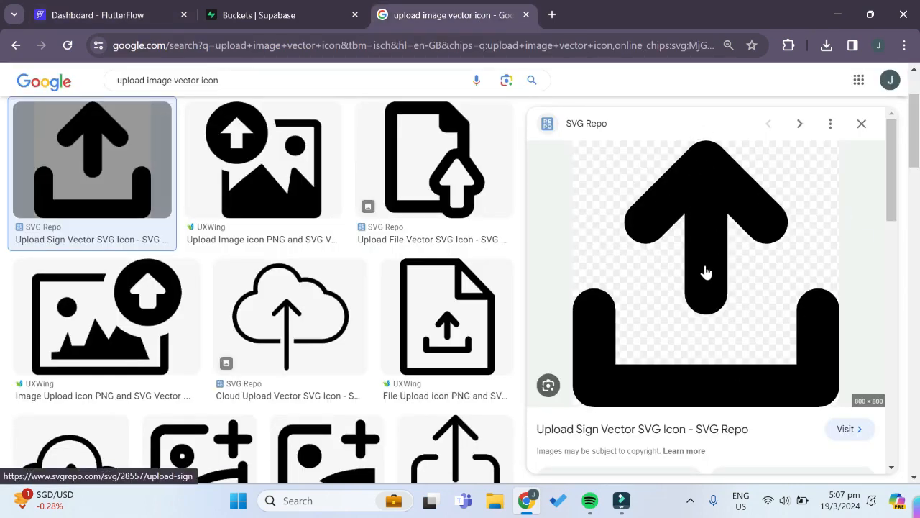
Copy the image address of the Upload Sign Vector SVG icon
{"action": "right_click", "coordinate": [706, 271]}
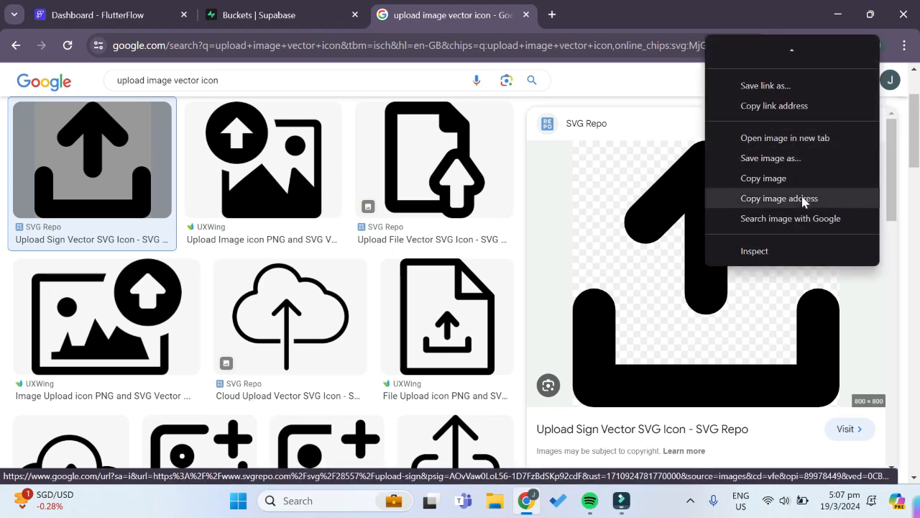
{"action": "left_click", "coordinate": [98, 15]}
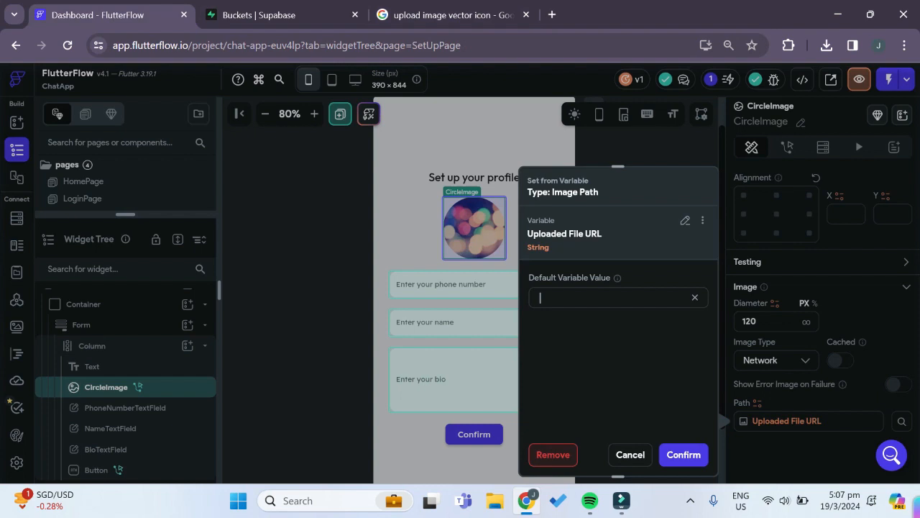
Set the upload-sign.svg address as the binding's default value, then switch to Supabase
{"action": "type", "text": "com/show/28557/upload-sign.svg"}
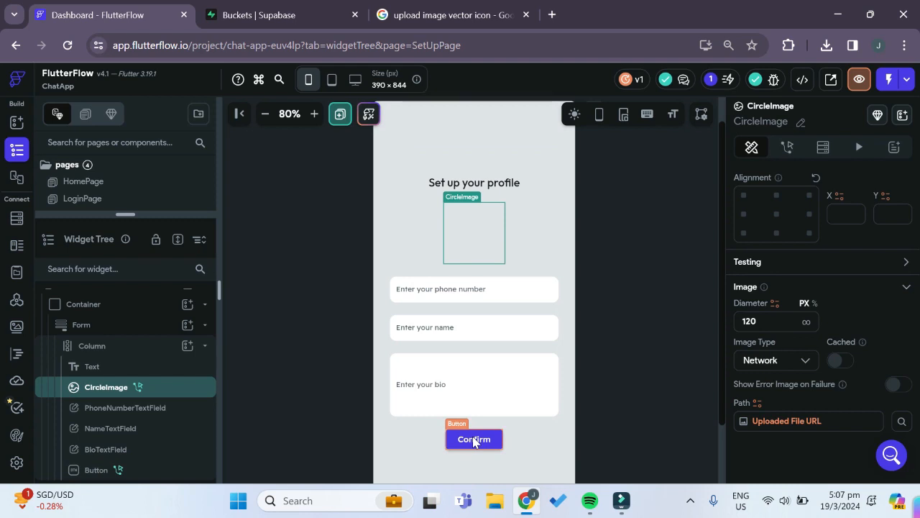
{"action": "left_click", "coordinate": [280, 15]}
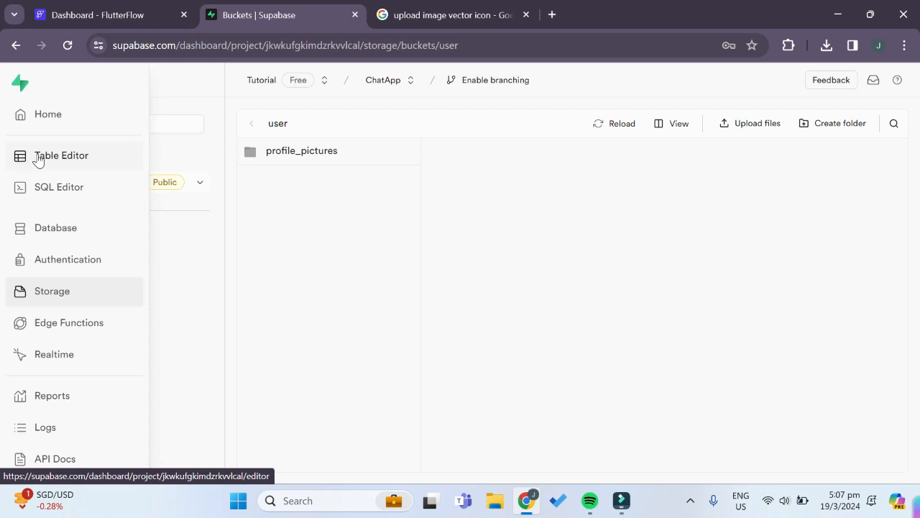
Start adding a new column to the user_data table in the Table Editor
{"action": "left_click", "coordinate": [61, 155]}
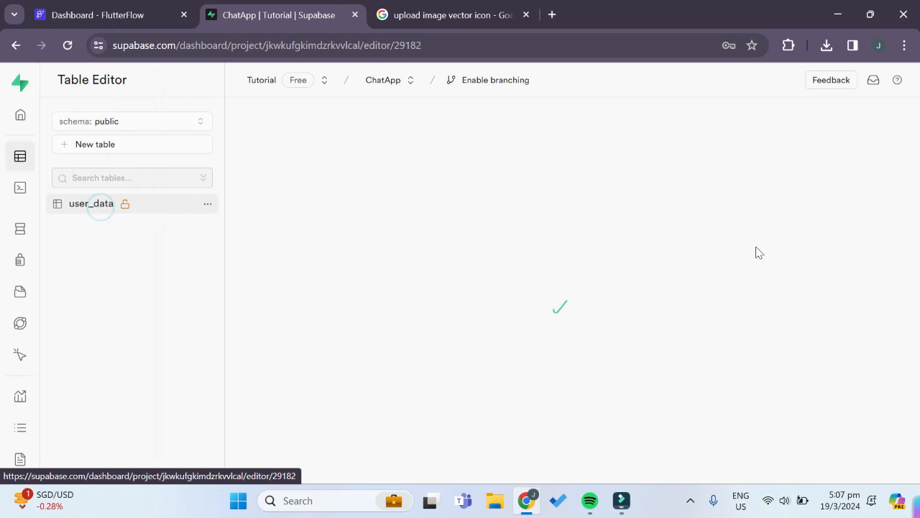
{"action": "left_click", "coordinate": [90, 203]}
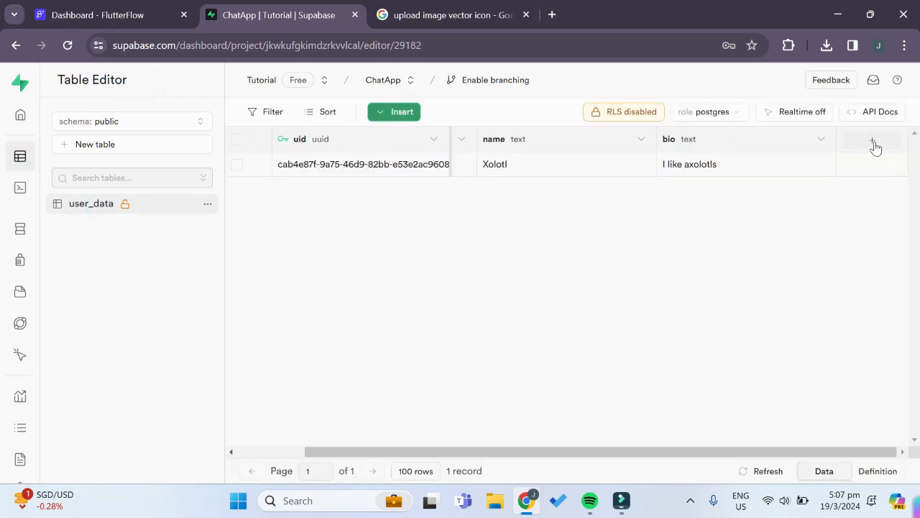
{"action": "left_click", "coordinate": [874, 138]}
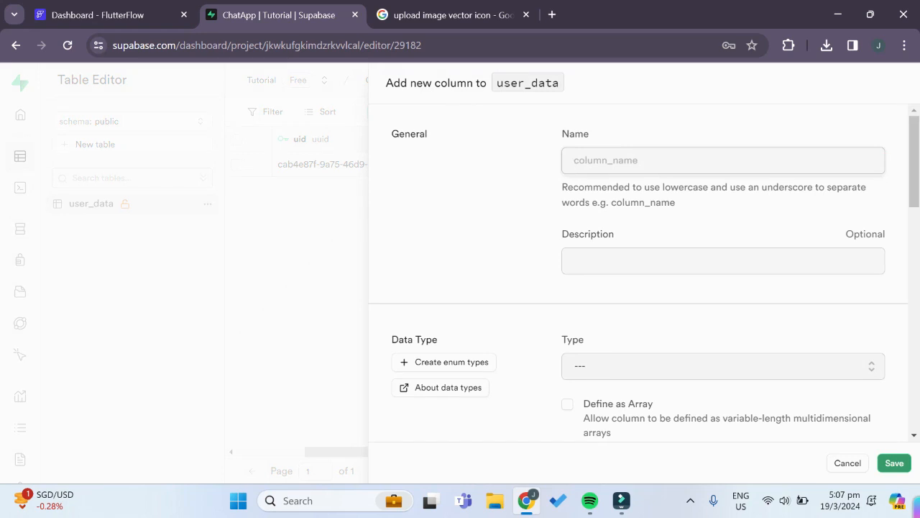
Add a profile_img_path column of type varchar to user_data and save it
{"action": "type", "text": "prof"}
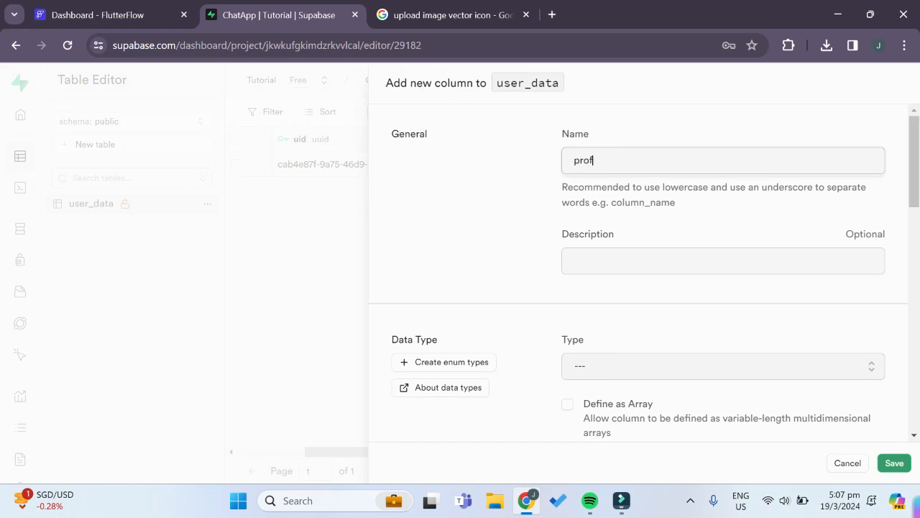
{"action": "type", "text": "ile_img_pa"}
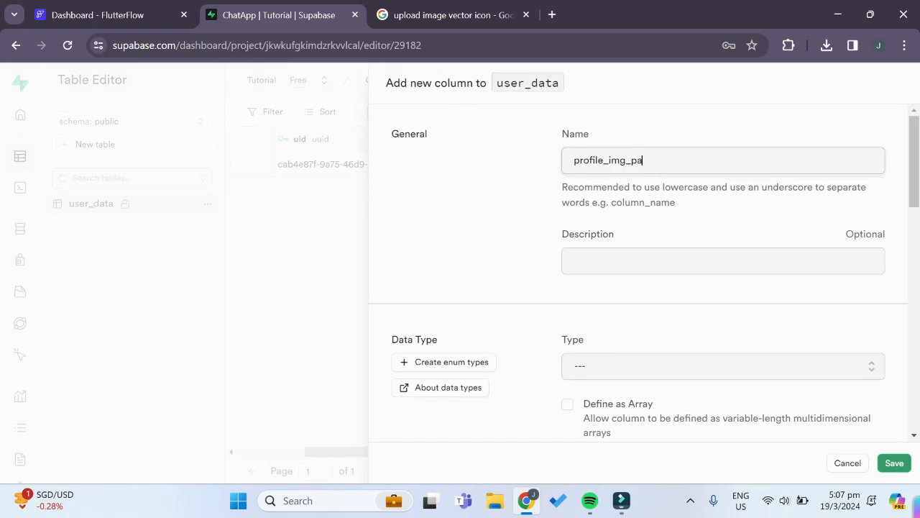
{"action": "left_click", "coordinate": [721, 365]}
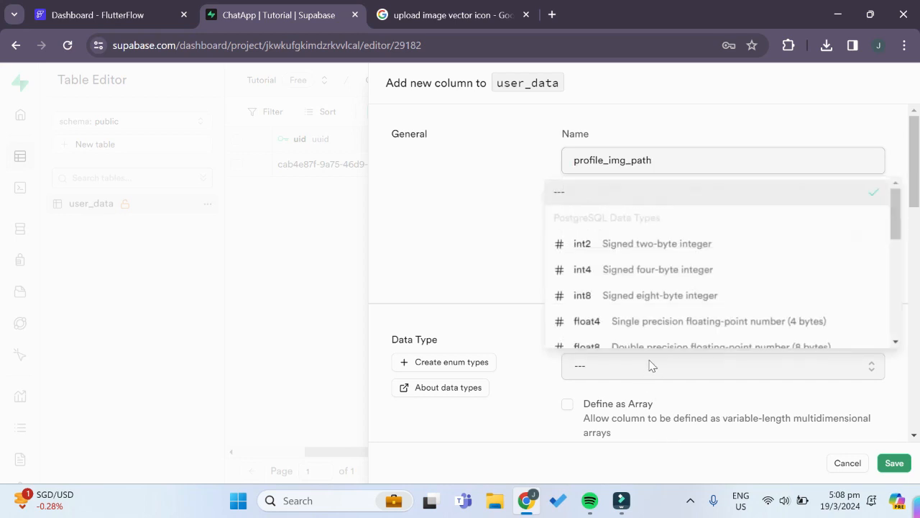
{"action": "scroll", "scroll_direction": "down", "scroll_amount": 3}
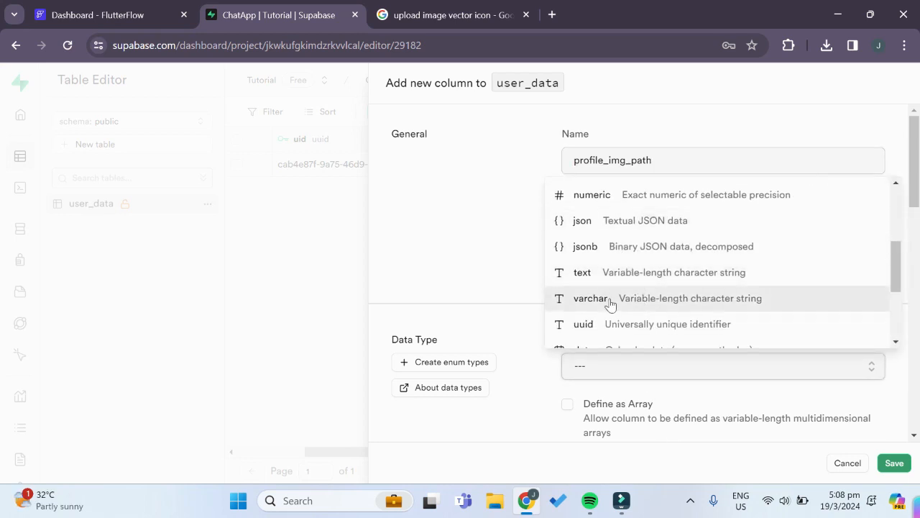
{"action": "left_click", "coordinate": [590, 298]}
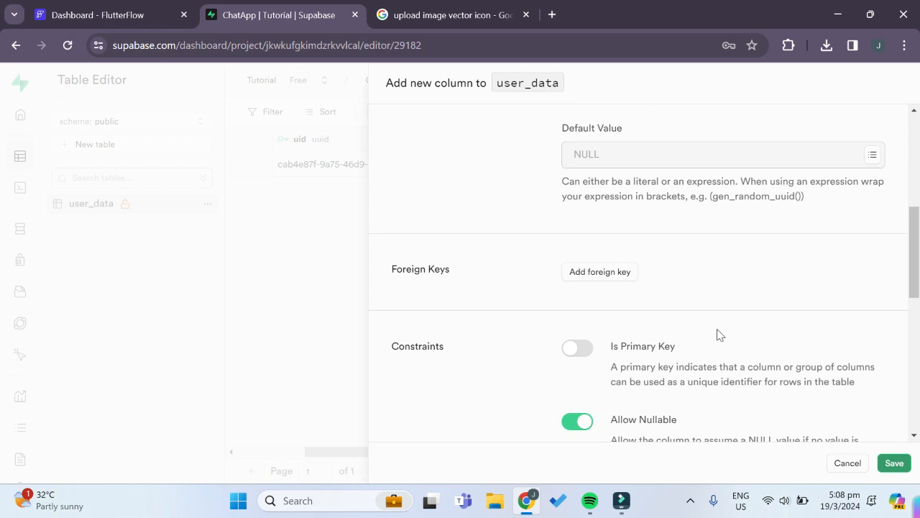
{"action": "scroll", "scroll_direction": "down", "scroll_amount": 3}
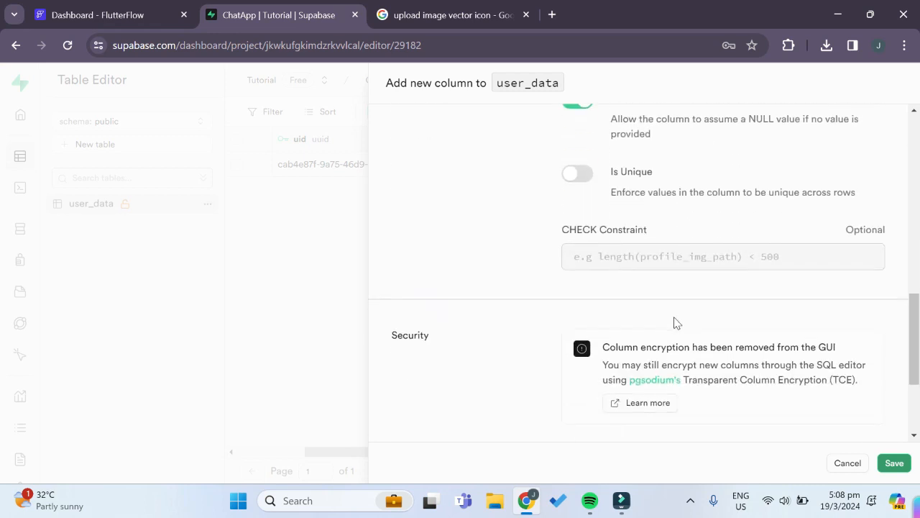
{"action": "scroll", "scroll_direction": "down", "scroll_amount": 3}
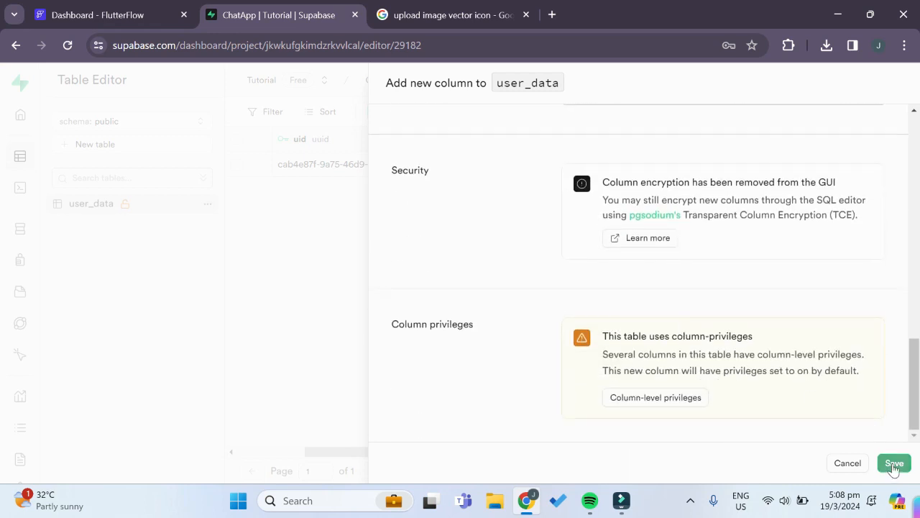
{"action": "left_click", "coordinate": [894, 463]}
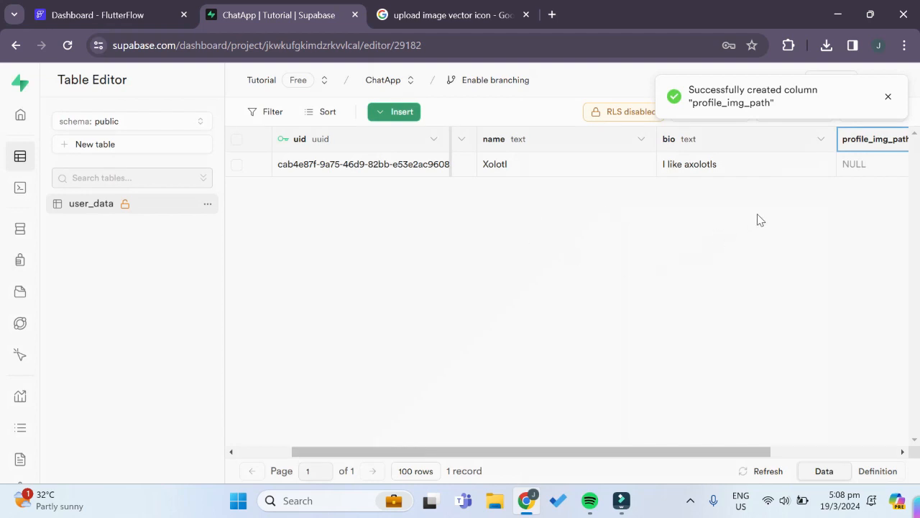
{"action": "left_click", "coordinate": [888, 96]}
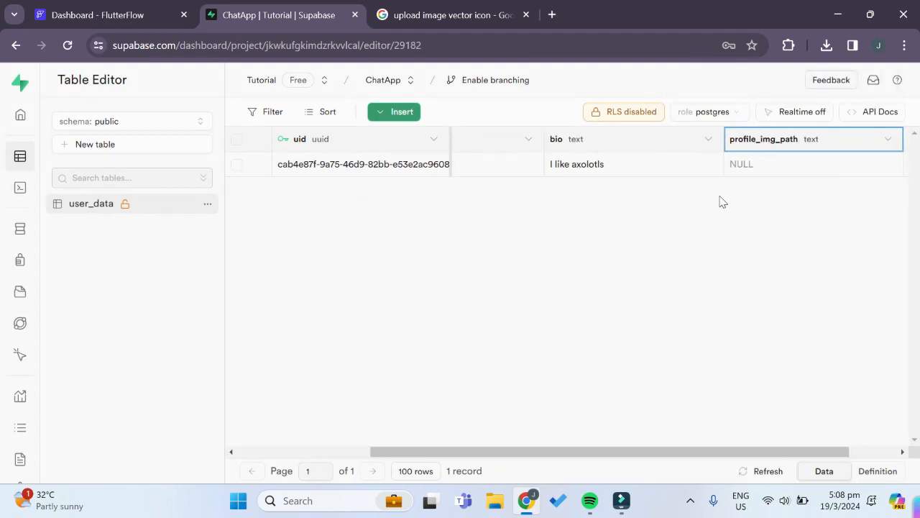
{"action": "left_click", "coordinate": [814, 163]}
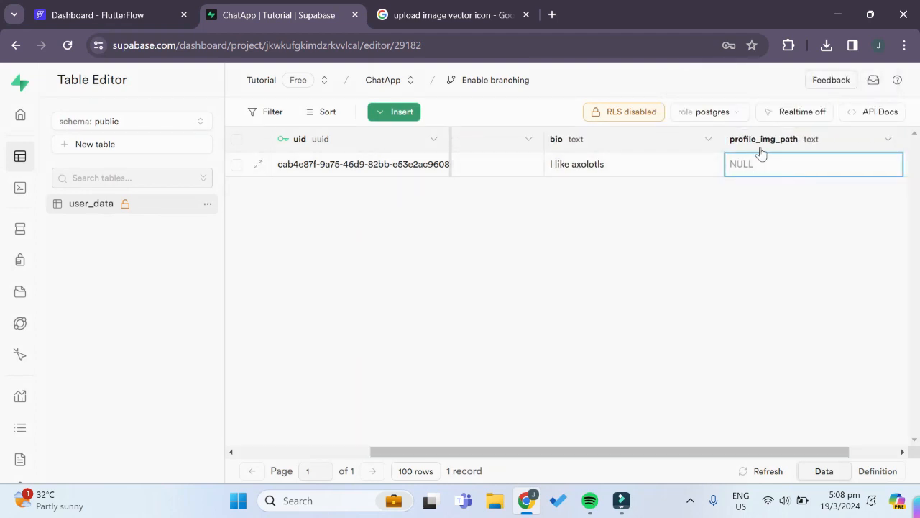
{"action": "mouse_move", "coordinate": [823, 170]}
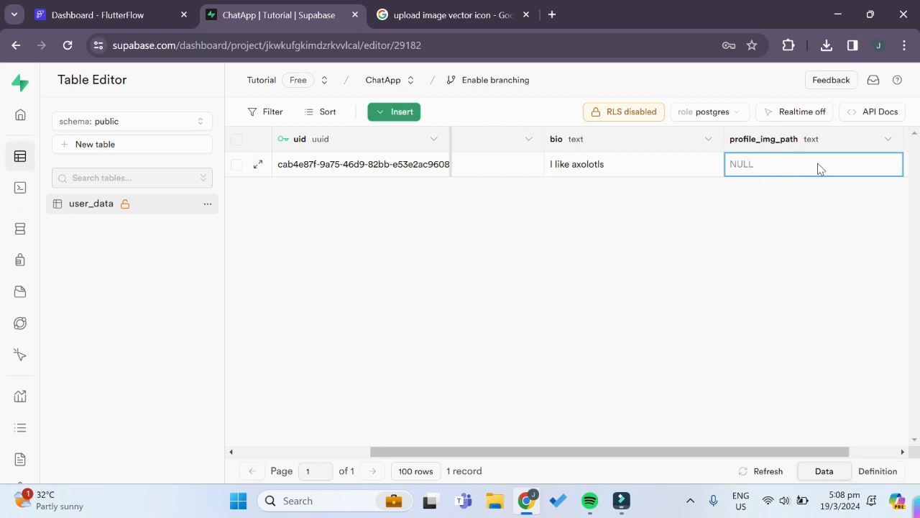
{"action": "mouse_move", "coordinate": [310, 221]}
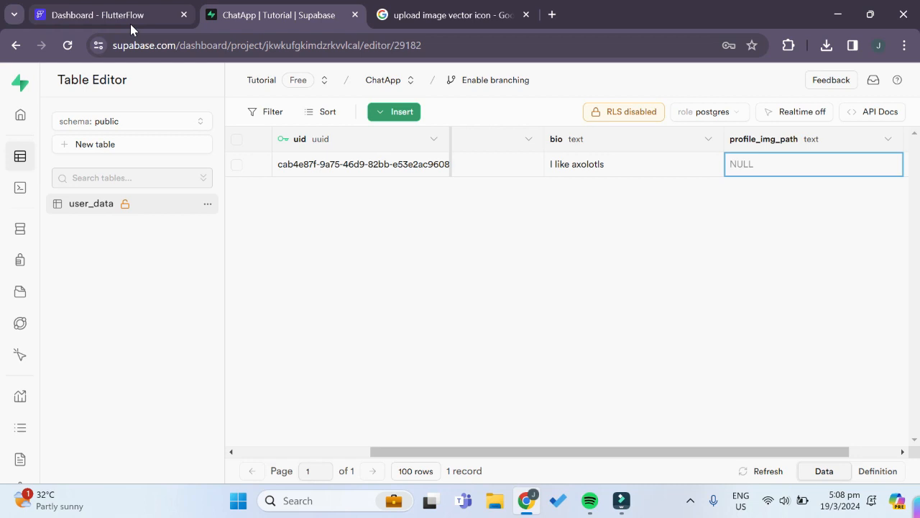
{"action": "left_click", "coordinate": [98, 15]}
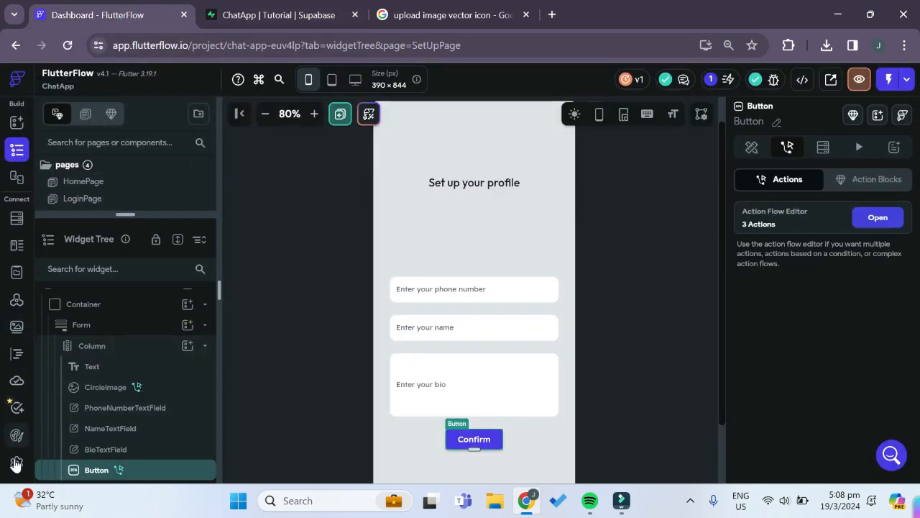
{"action": "left_click", "coordinate": [280, 14]}
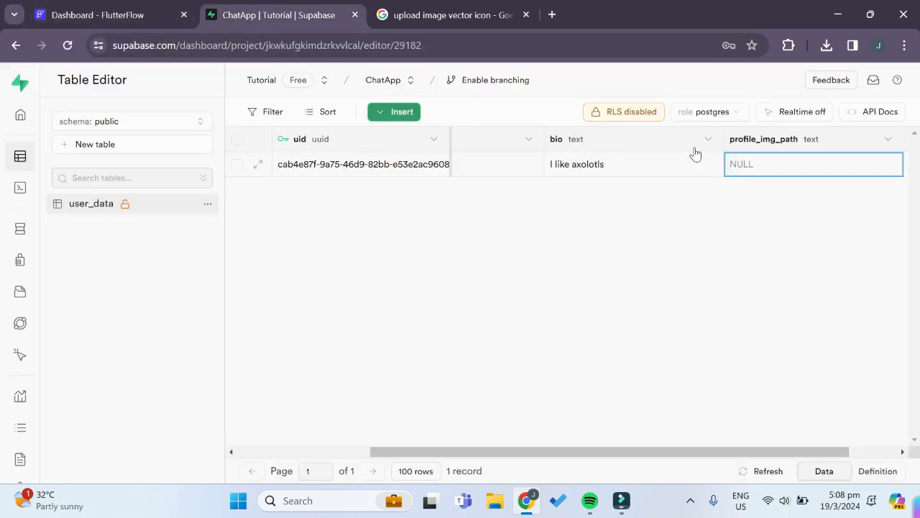
{"action": "mouse_move", "coordinate": [762, 148]}
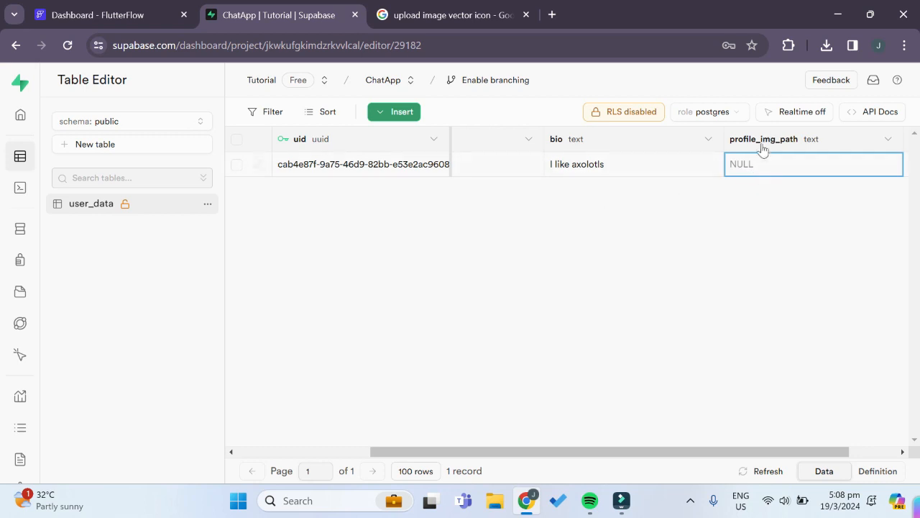
Re-import the Supabase table schema in Integrations, confirming the overwrite
{"action": "left_click", "coordinate": [93, 15]}
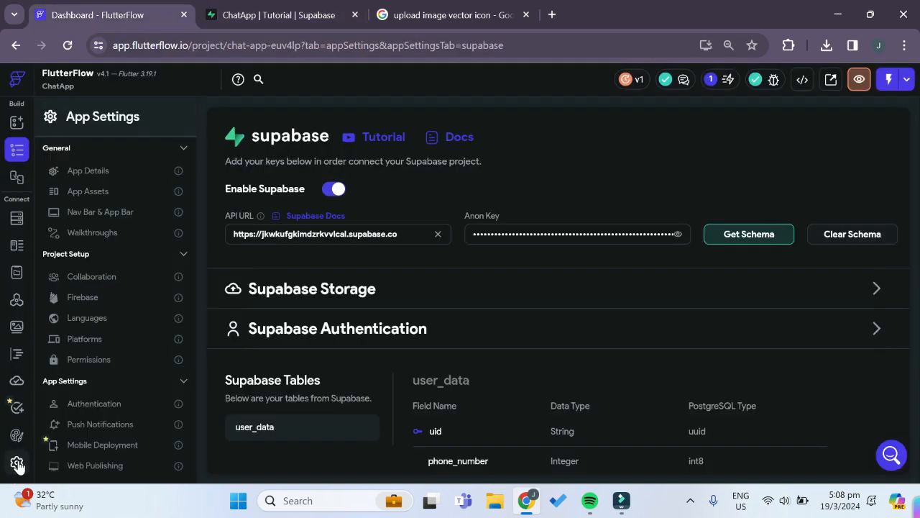
{"action": "scroll", "scroll_direction": "down", "scroll_amount": 3}
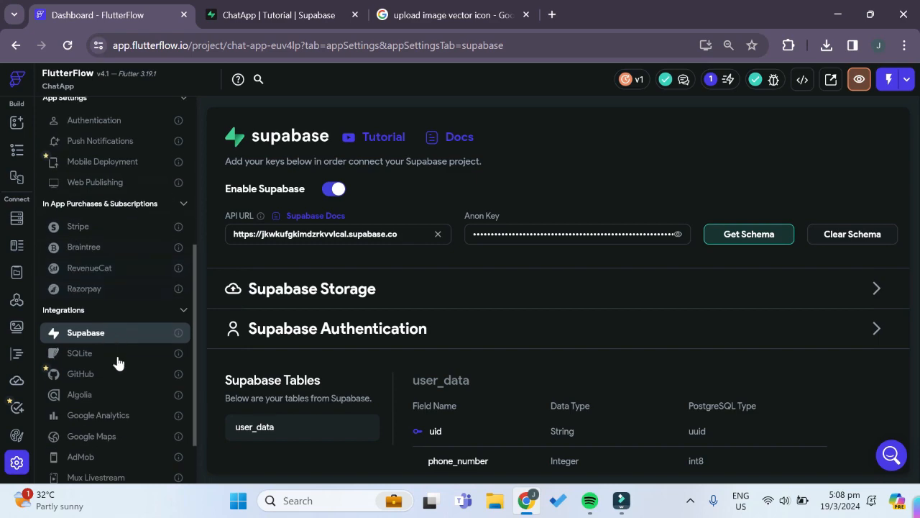
{"action": "left_click", "coordinate": [747, 233]}
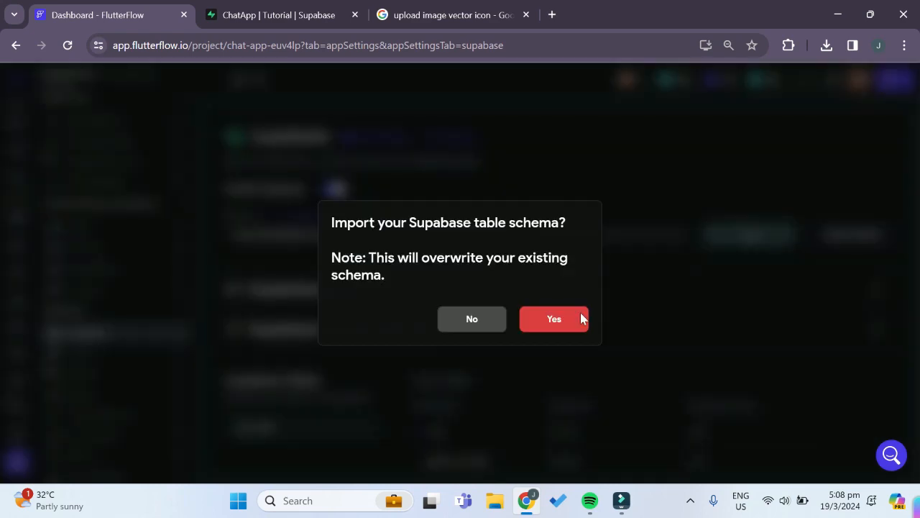
{"action": "left_click", "coordinate": [554, 319]}
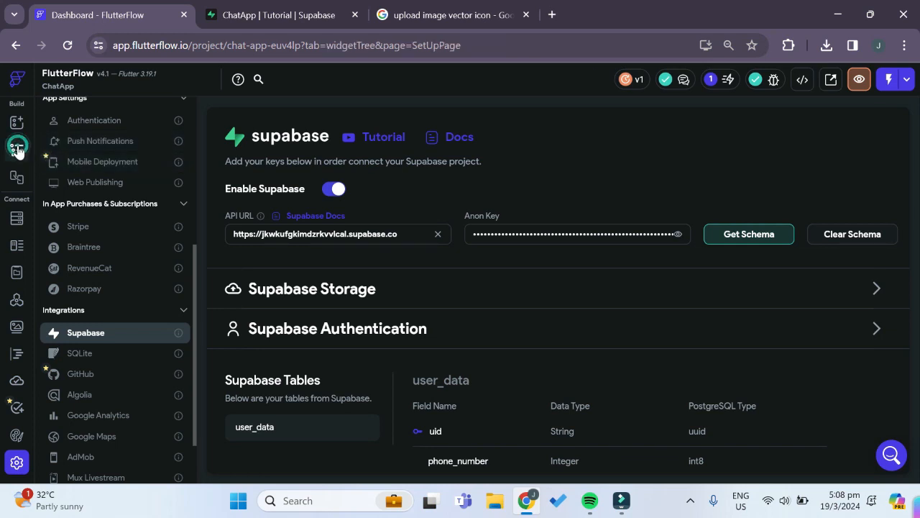
Set the Confirm button's Insert Row profile_img_path value to Widget State > Uploaded File URL
{"action": "left_click", "coordinate": [17, 149]}
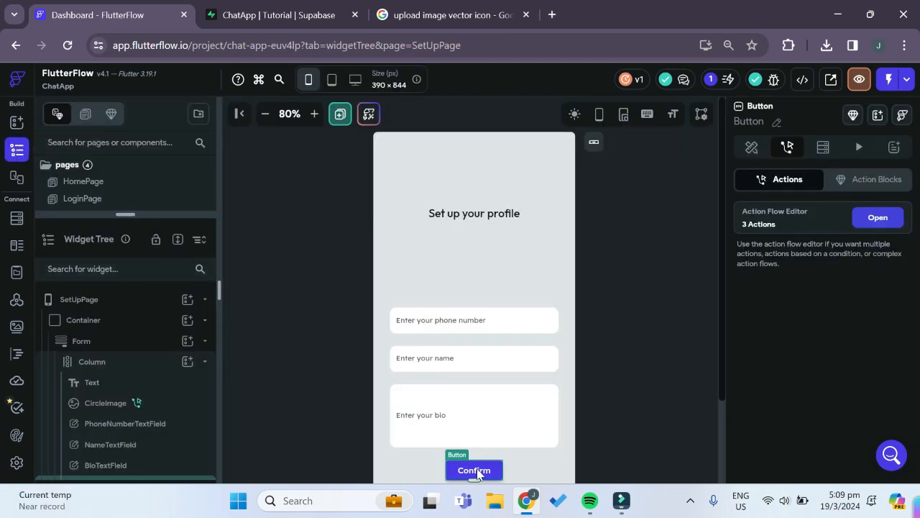
{"action": "mouse_move", "coordinate": [894, 259]}
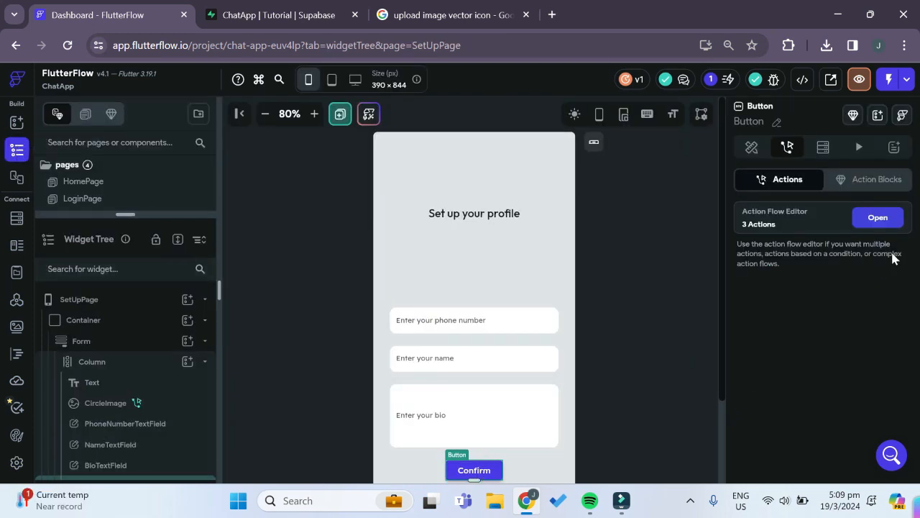
{"action": "left_click", "coordinate": [877, 217]}
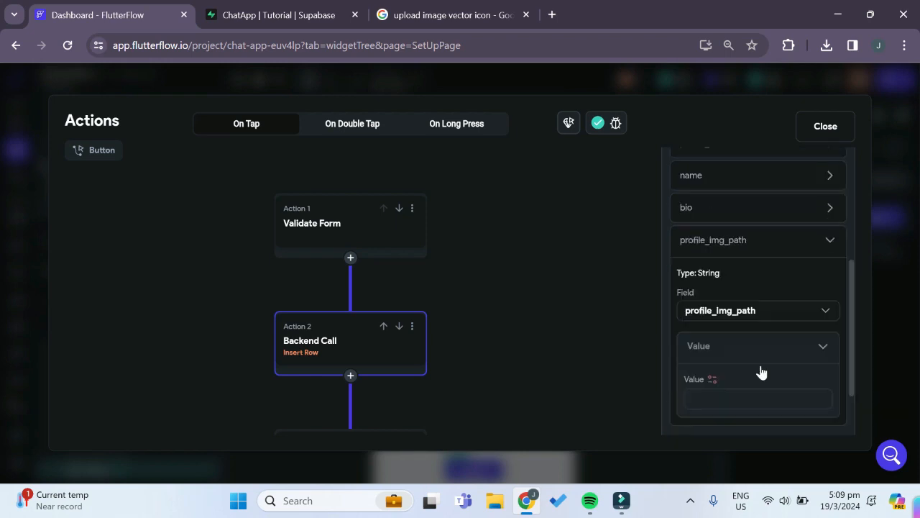
{"action": "left_click", "coordinate": [756, 345]}
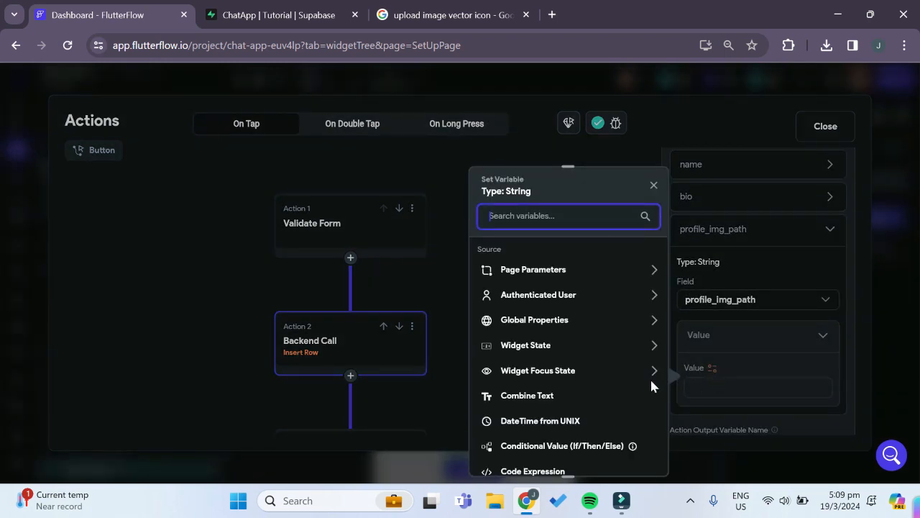
{"action": "left_click", "coordinate": [527, 345]}
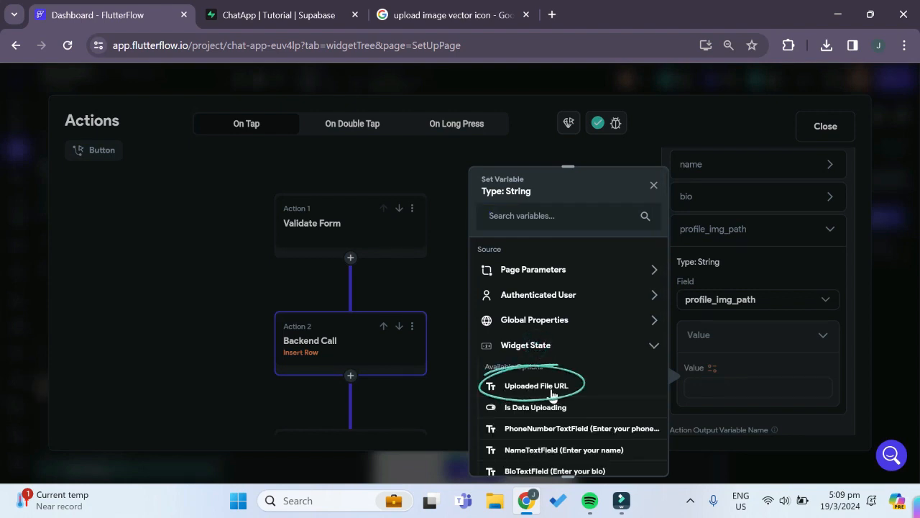
{"action": "left_click", "coordinate": [534, 386]}
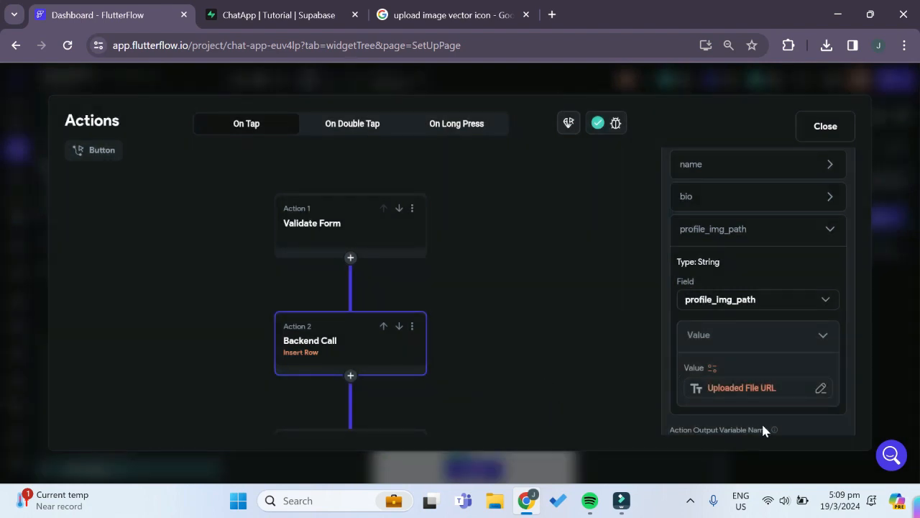
{"action": "left_click", "coordinate": [826, 127]}
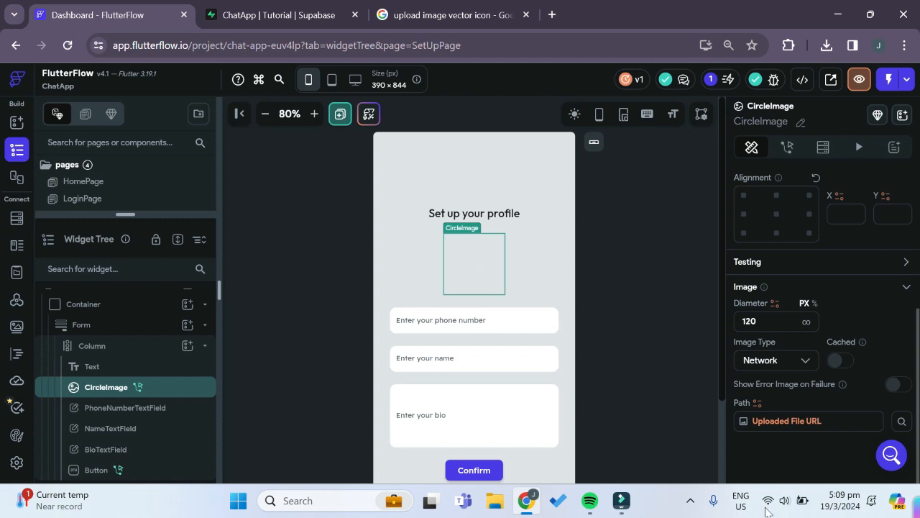
Reconfirm the CircleImage path binding with its upload-sign SVG default value
{"action": "left_click", "coordinate": [786, 419]}
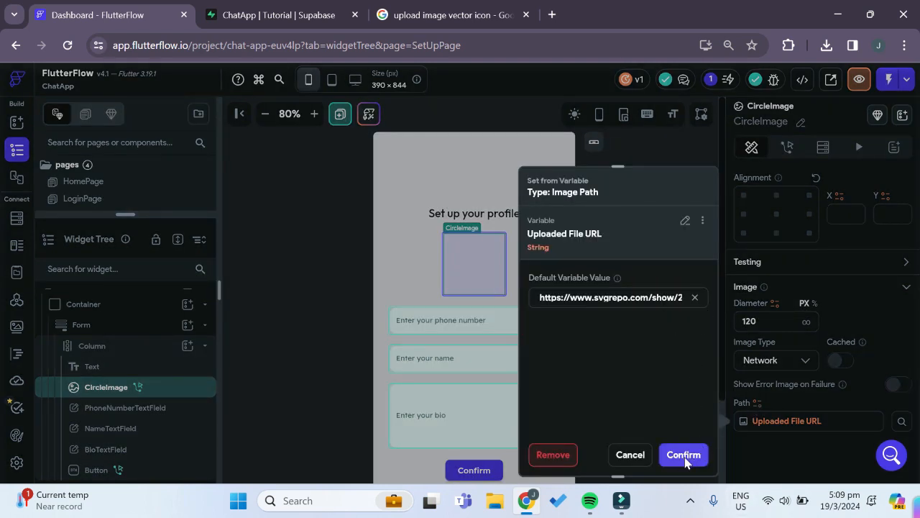
{"action": "left_click", "coordinate": [681, 454]}
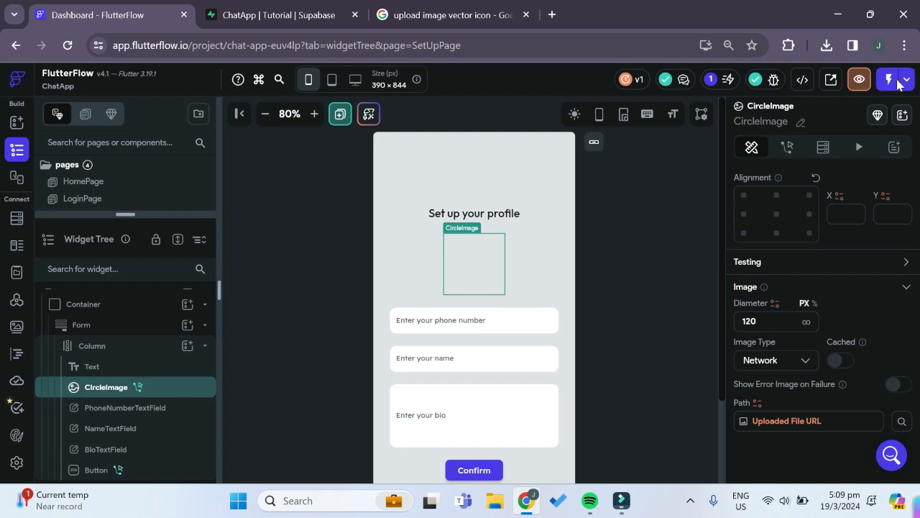
{"action": "mouse_move", "coordinate": [889, 79]}
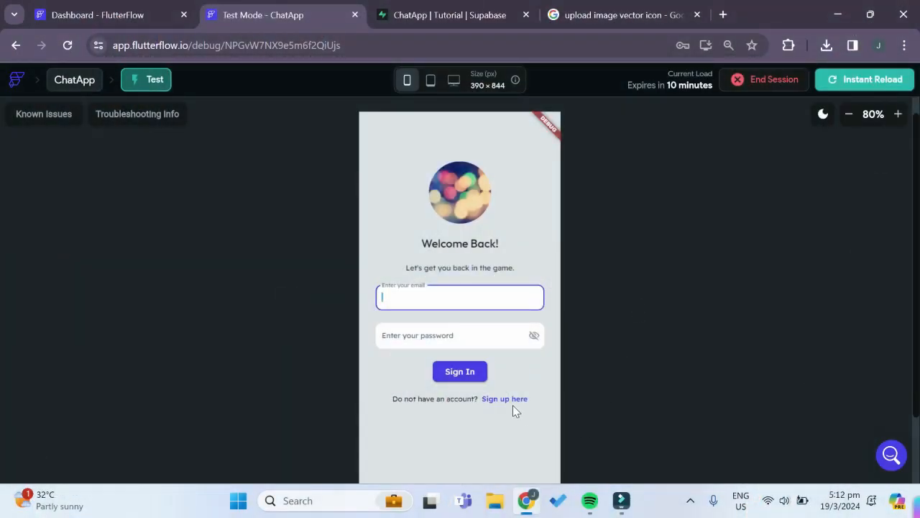
{"action": "left_click", "coordinate": [503, 398]}
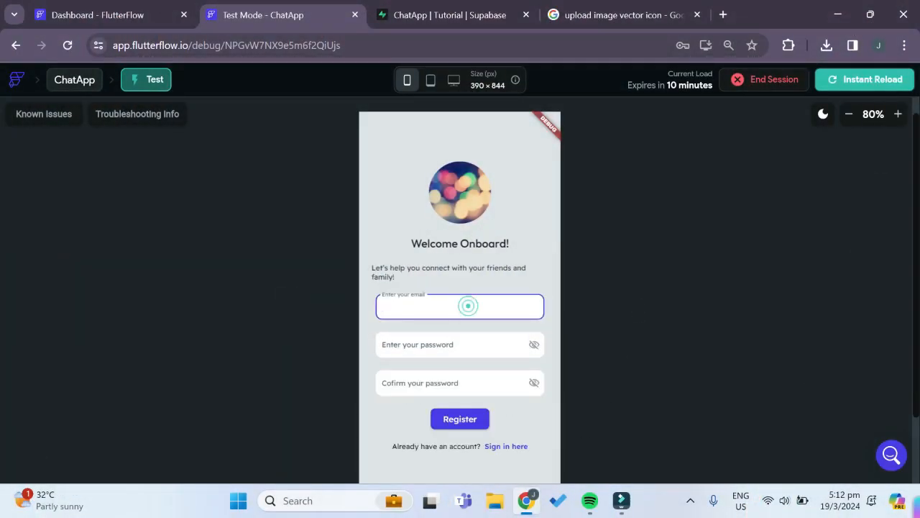
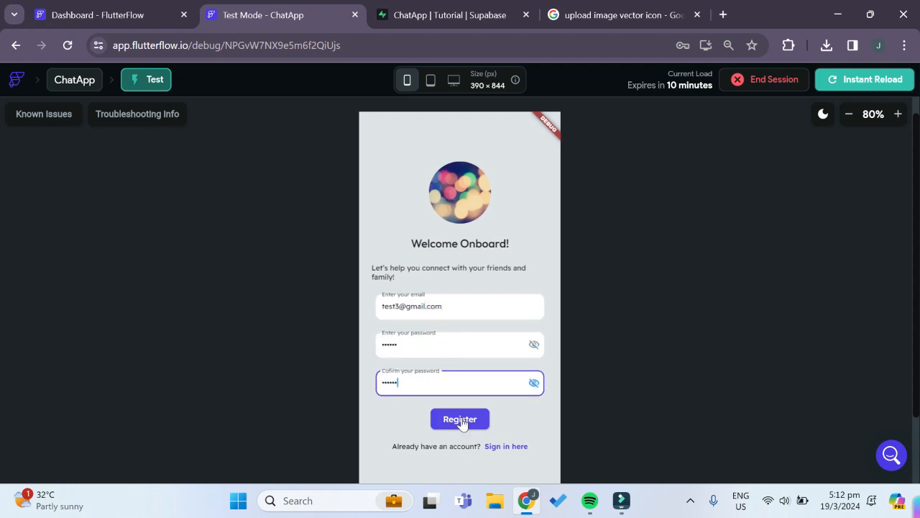
{"action": "left_click", "coordinate": [461, 419]}
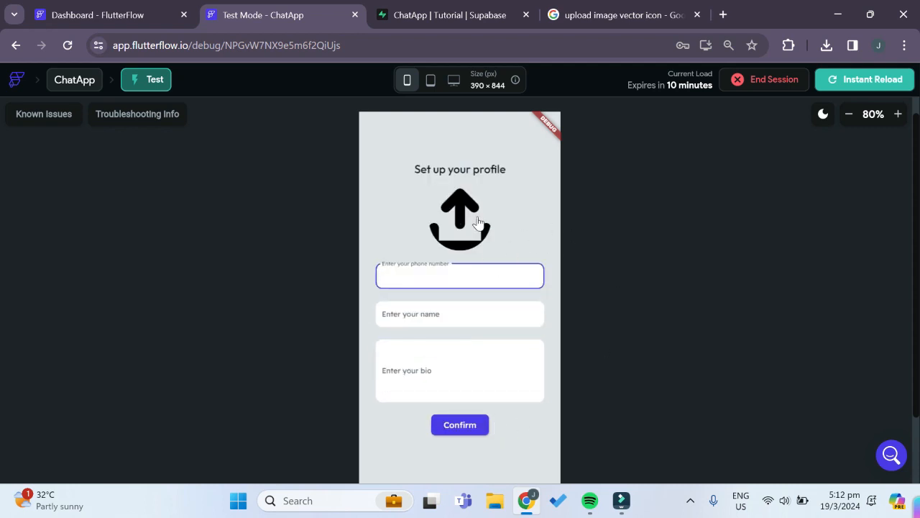
{"action": "mouse_move", "coordinate": [460, 228]}
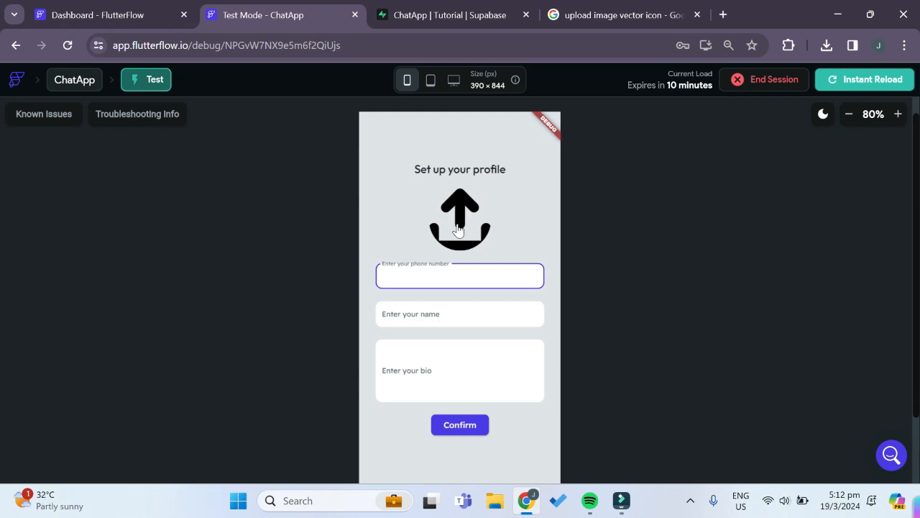
Tap the profile image and pick just_xolotl_2 from the Pictures folder via gallery
{"action": "left_click", "coordinate": [460, 219]}
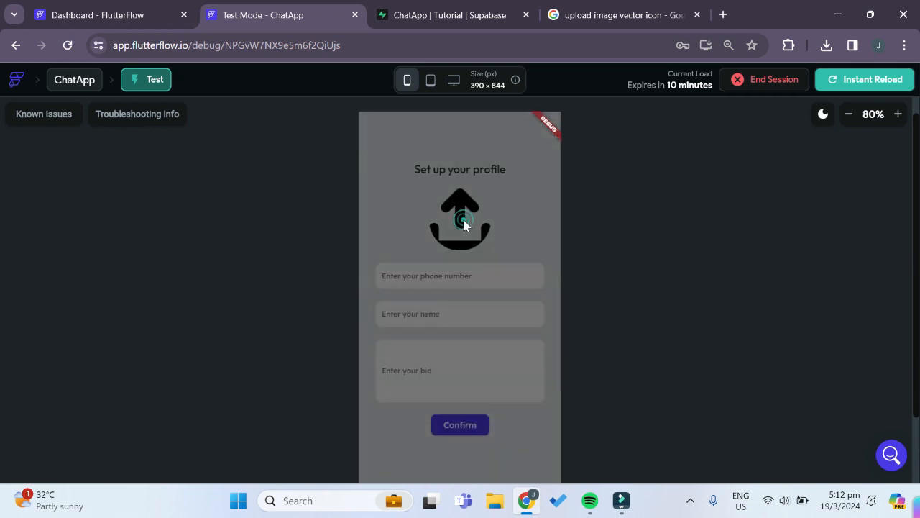
{"action": "left_click", "coordinate": [460, 219]}
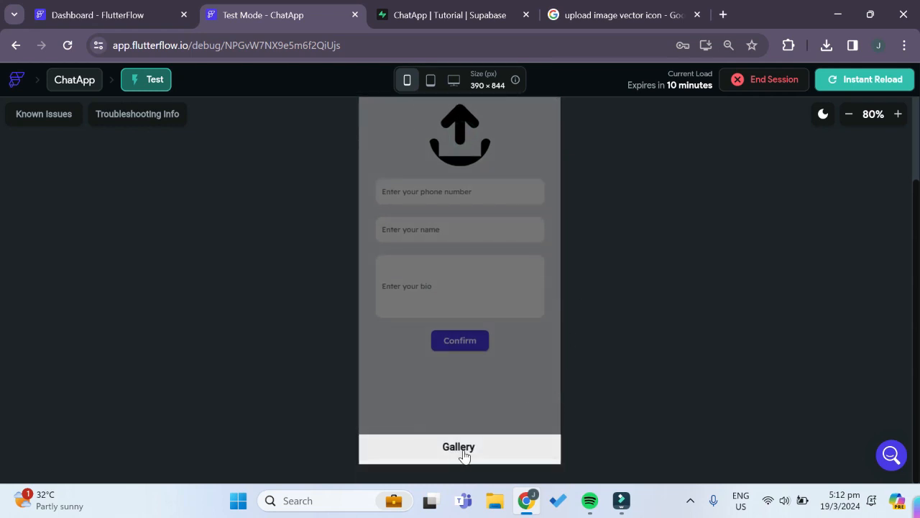
{"action": "left_click", "coordinate": [459, 445]}
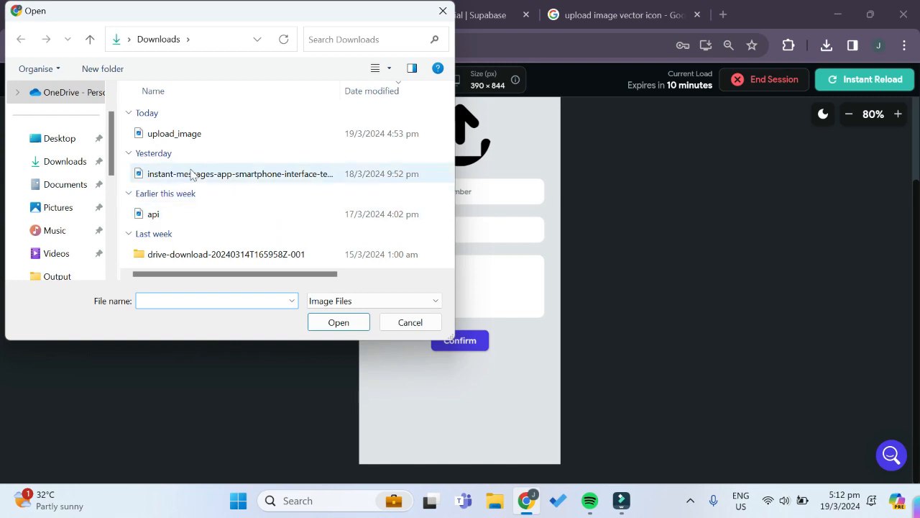
{"action": "left_click", "coordinate": [58, 207]}
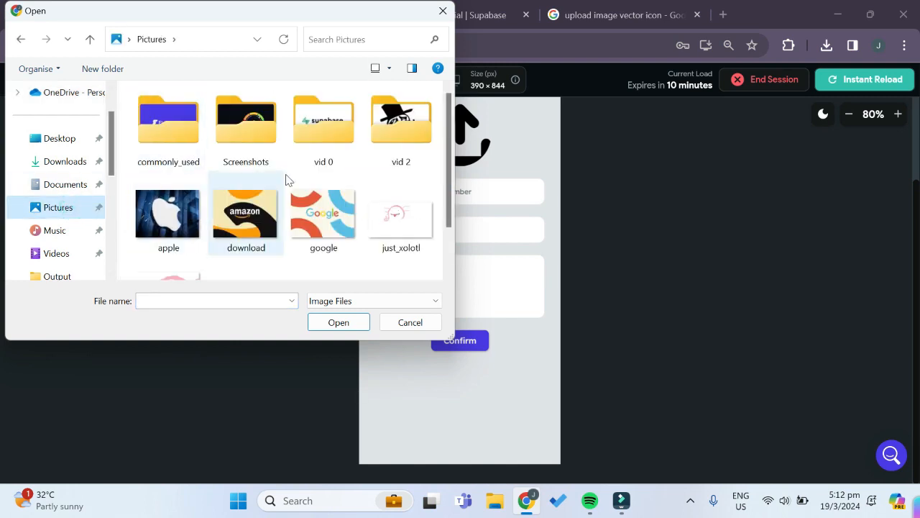
{"action": "scroll", "scroll_direction": "down", "scroll_amount": 3}
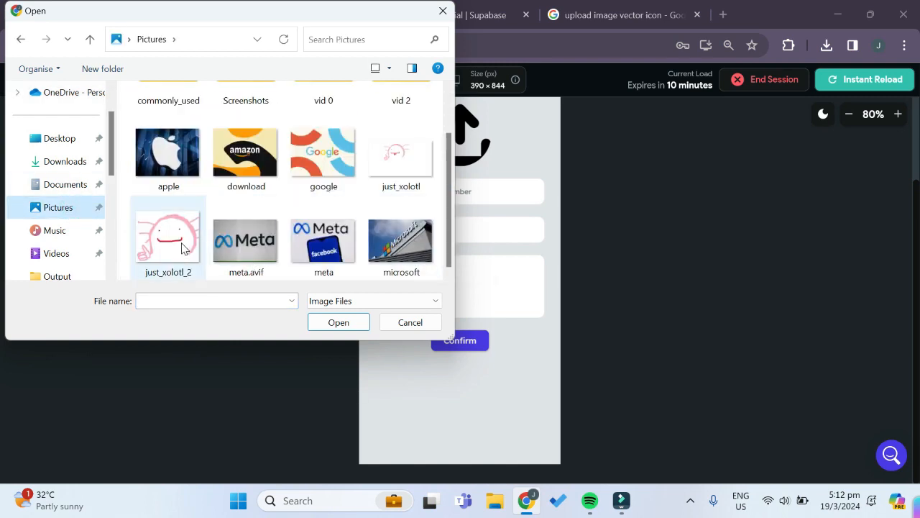
{"action": "left_click", "coordinate": [410, 322]}
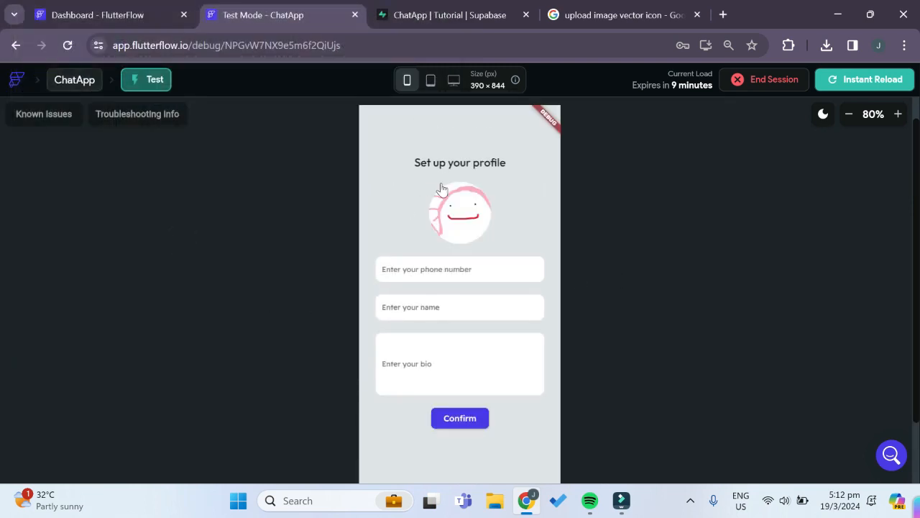
{"action": "mouse_move", "coordinate": [486, 213]}
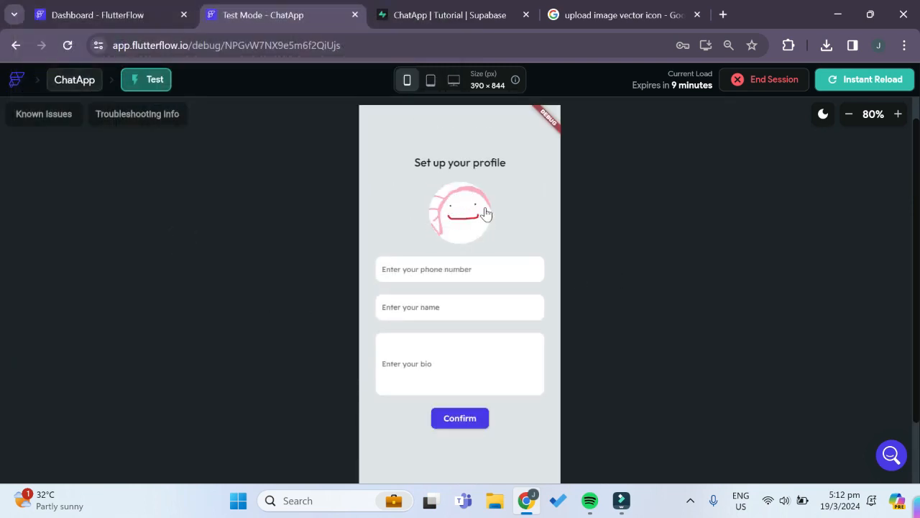
{"action": "mouse_move", "coordinate": [465, 225]}
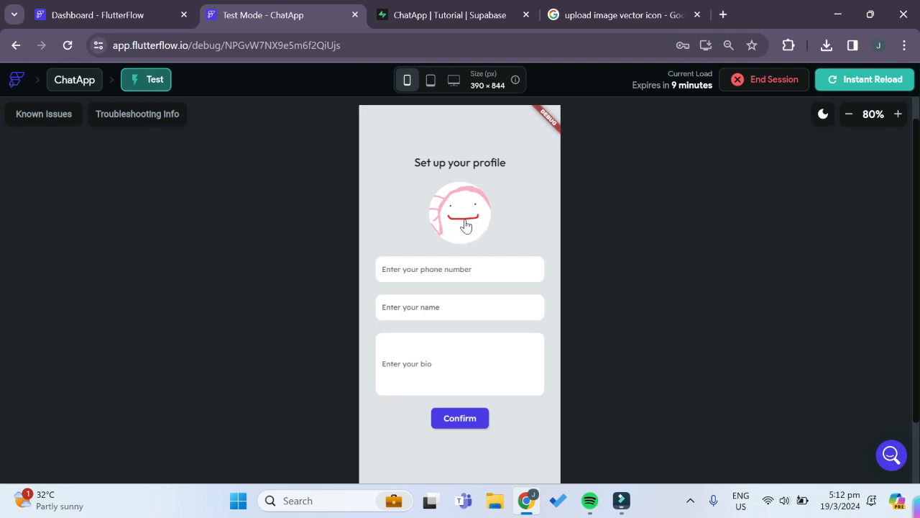
{"action": "mouse_move", "coordinate": [449, 203]}
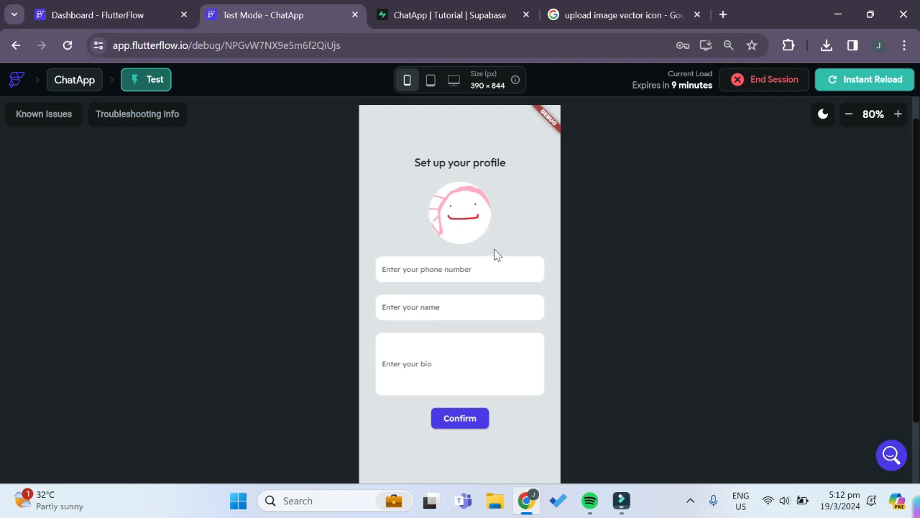
{"action": "left_click", "coordinate": [460, 269]}
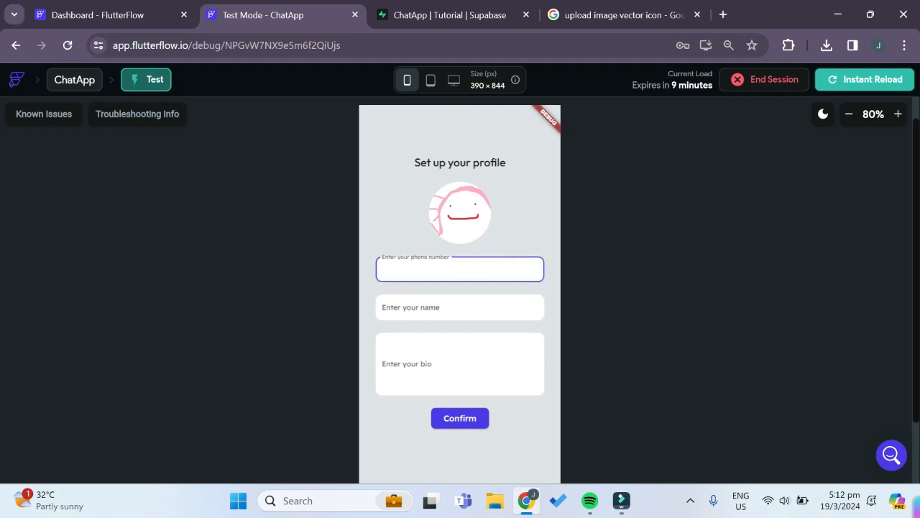
{"action": "type", "text": "98438484"}
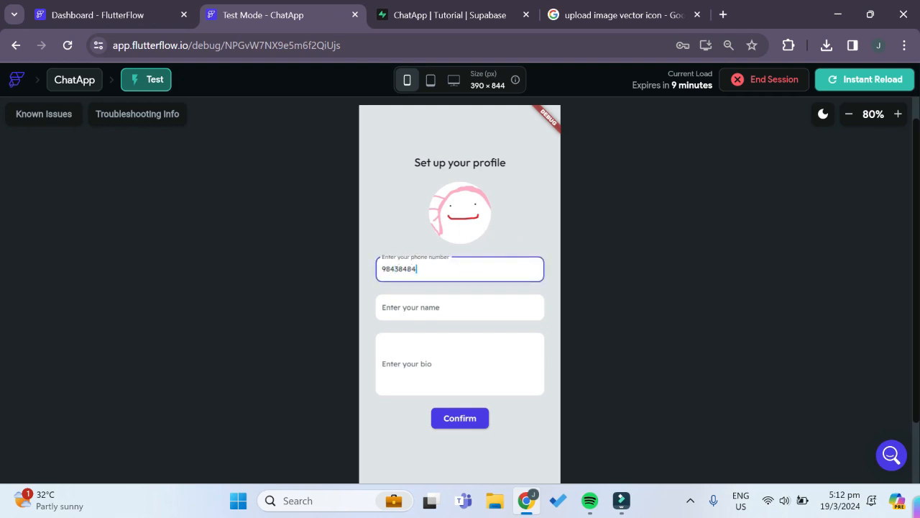
{"action": "left_click", "coordinate": [460, 307]}
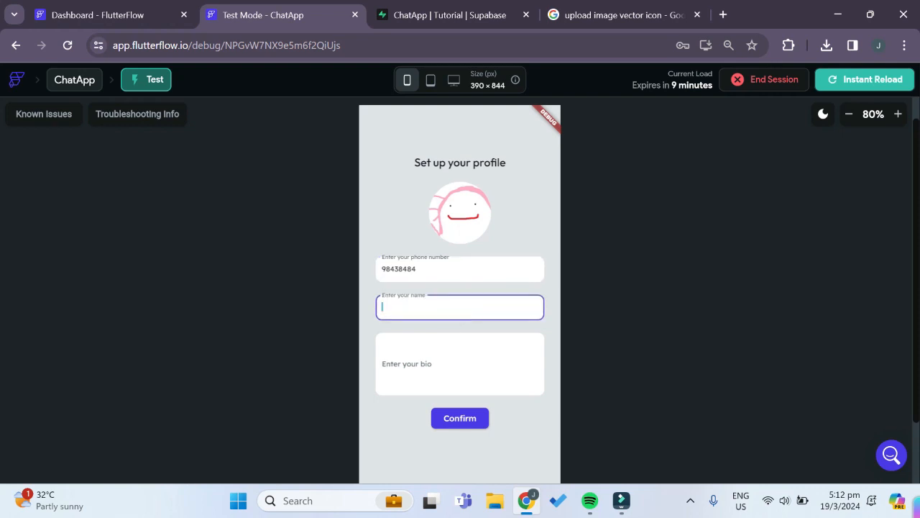
{"action": "type", "text": "xolotl1"}
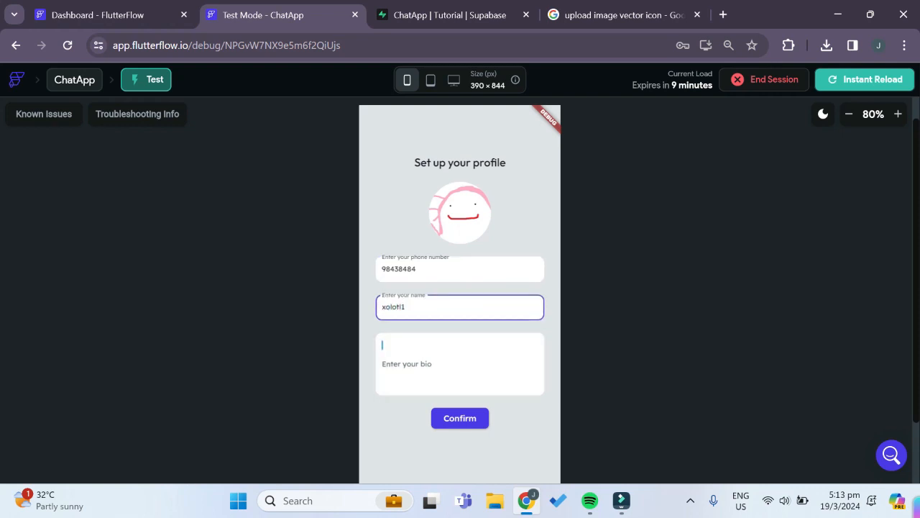
{"action": "left_click", "coordinate": [460, 362]}
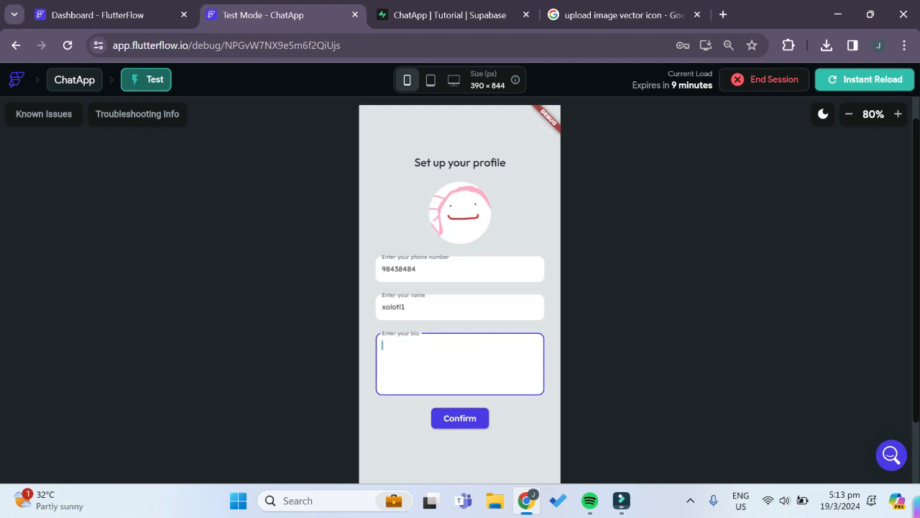
{"action": "type", "text": "I love xolot"}
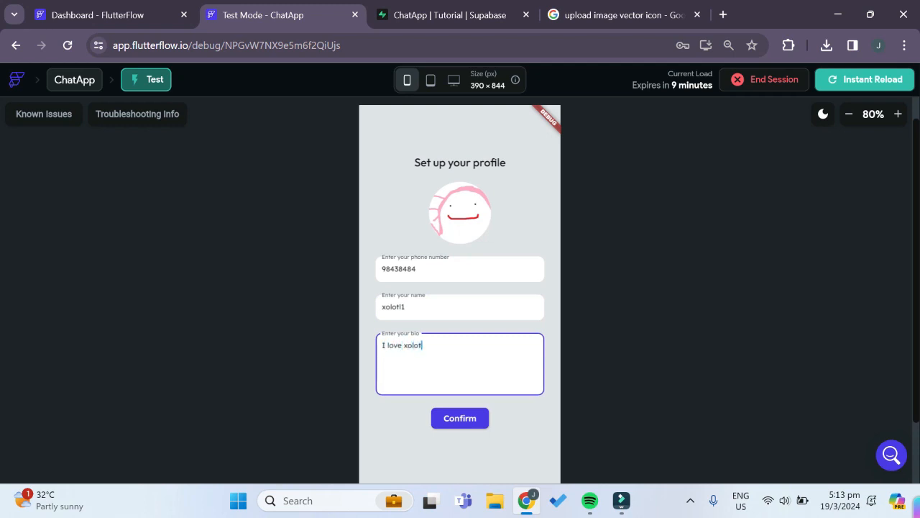
{"action": "type", "text": "is"}
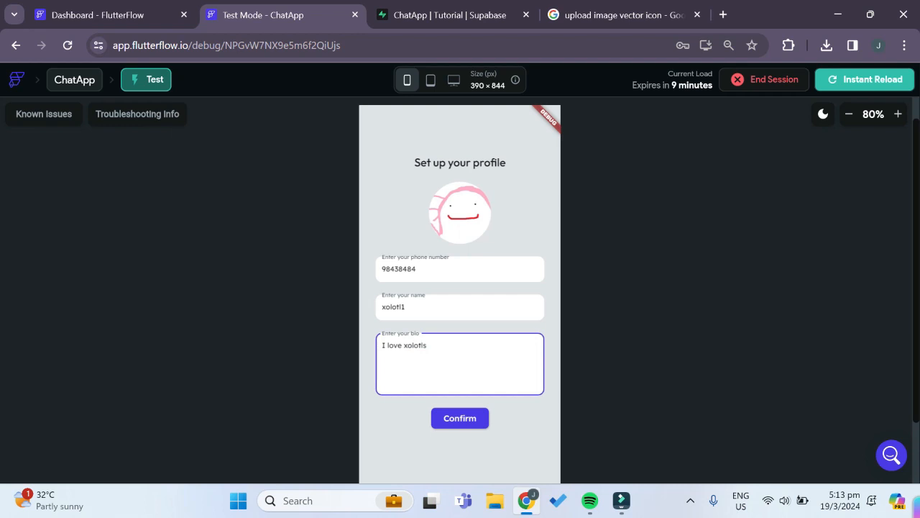
{"action": "scroll", "scroll_direction": "down", "scroll_amount": 3}
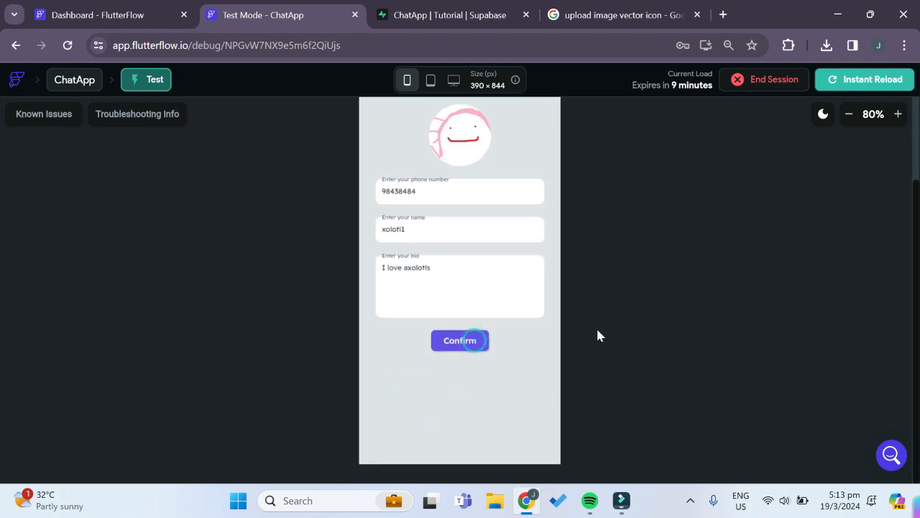
{"action": "left_click", "coordinate": [448, 15]}
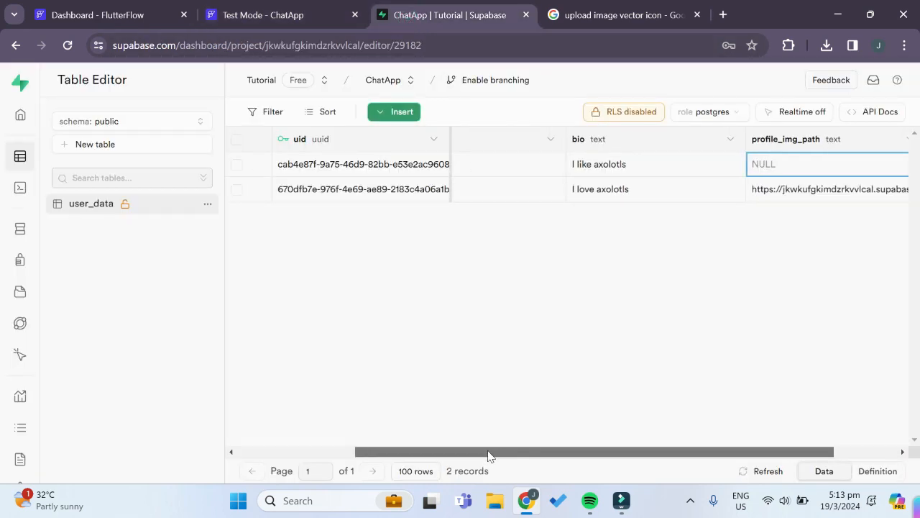
Scroll user_data to the new row's profile_img_path cell and inspect its storage URL
{"action": "left_click_drag", "start_coordinate": [489, 452], "coordinate": [352, 452]}
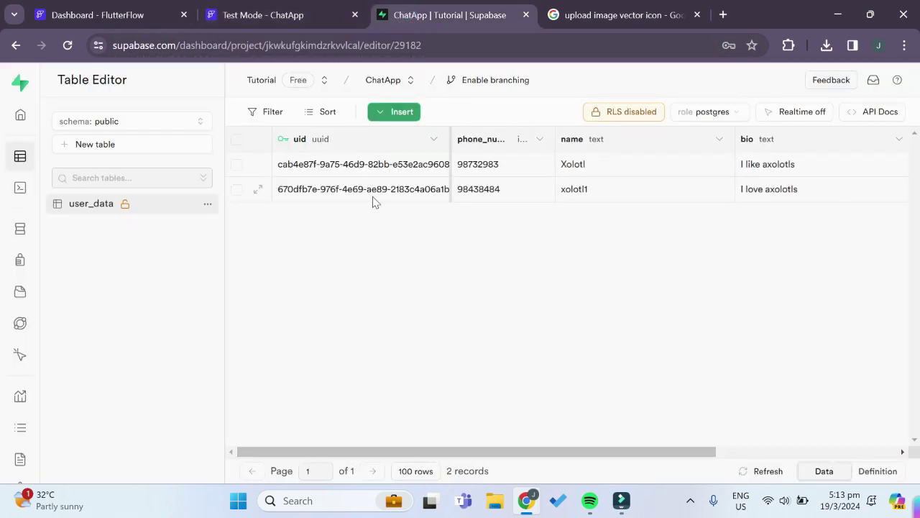
{"action": "mouse_move", "coordinate": [525, 443]}
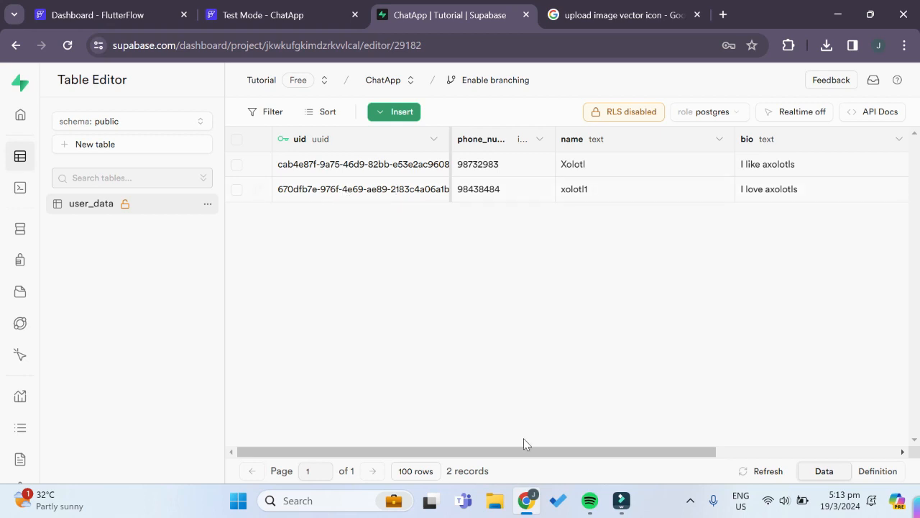
{"action": "scroll", "scroll_direction": "right", "scroll_amount": 3}
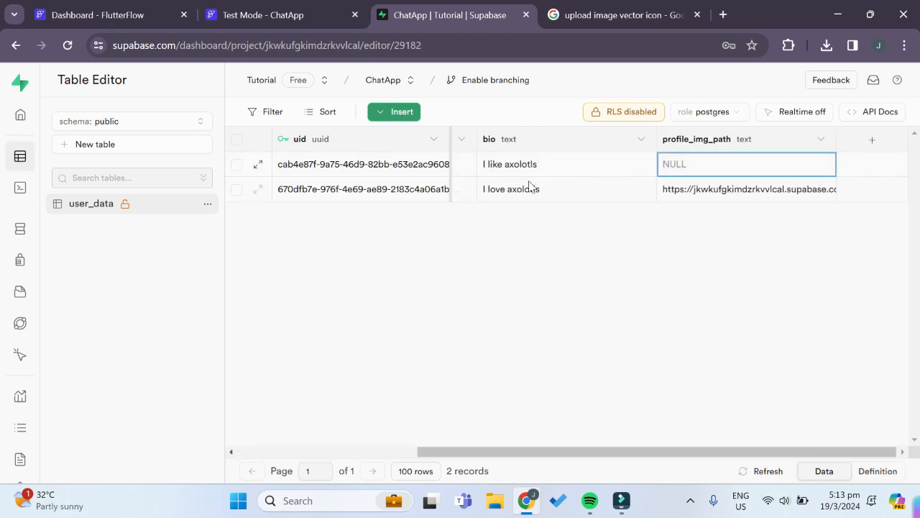
{"action": "left_click", "coordinate": [747, 188]}
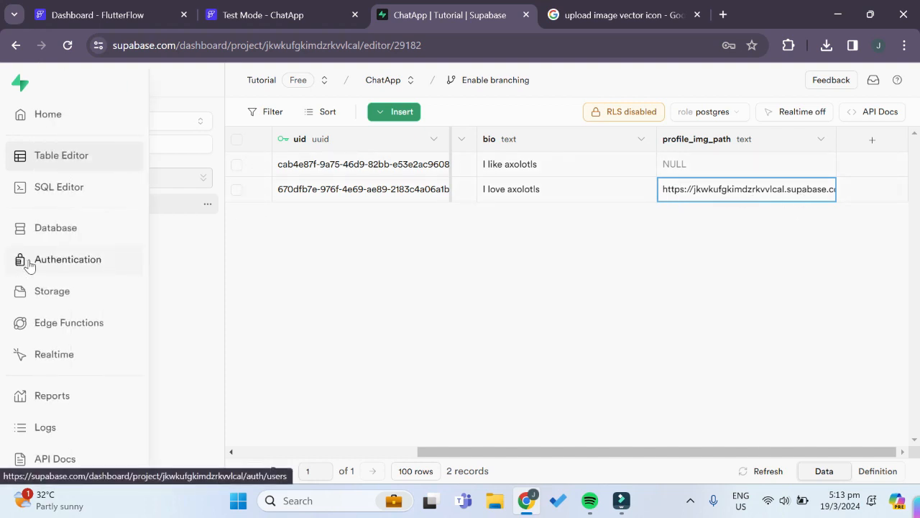
Preview 1710839561483000.png inside Storage › user bucket › profile_pictures
{"action": "left_click", "coordinate": [52, 290]}
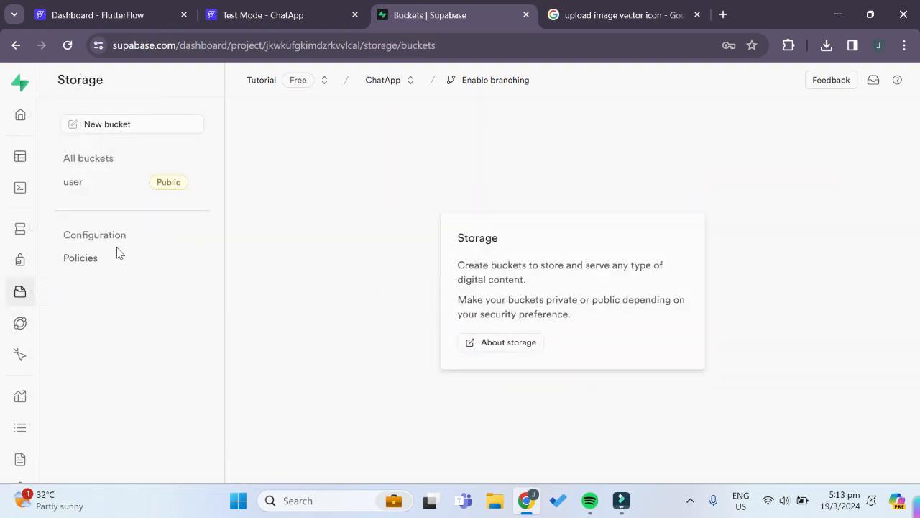
{"action": "left_click", "coordinate": [71, 181]}
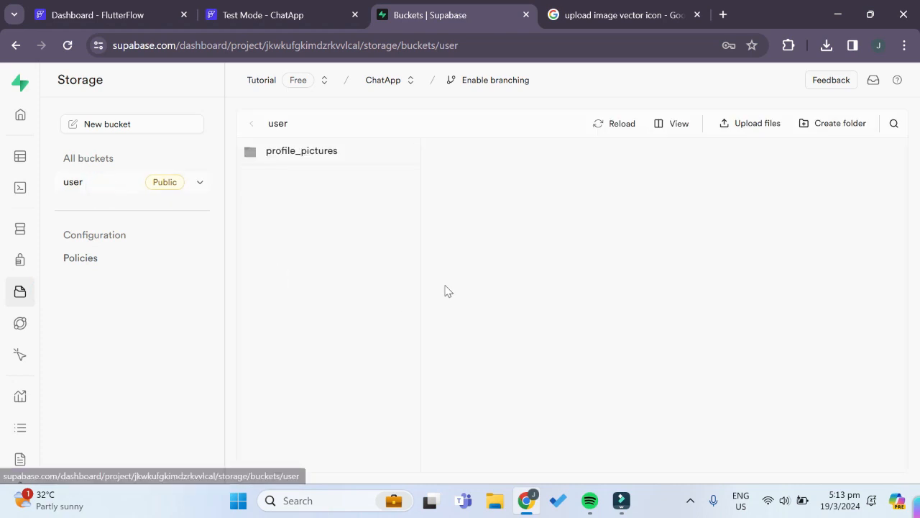
{"action": "left_click", "coordinate": [302, 151]}
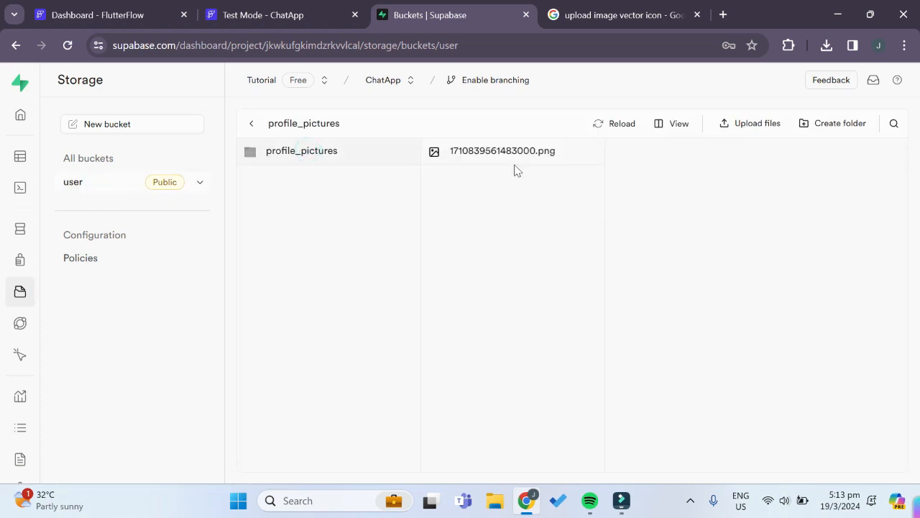
{"action": "left_click", "coordinate": [502, 151]}
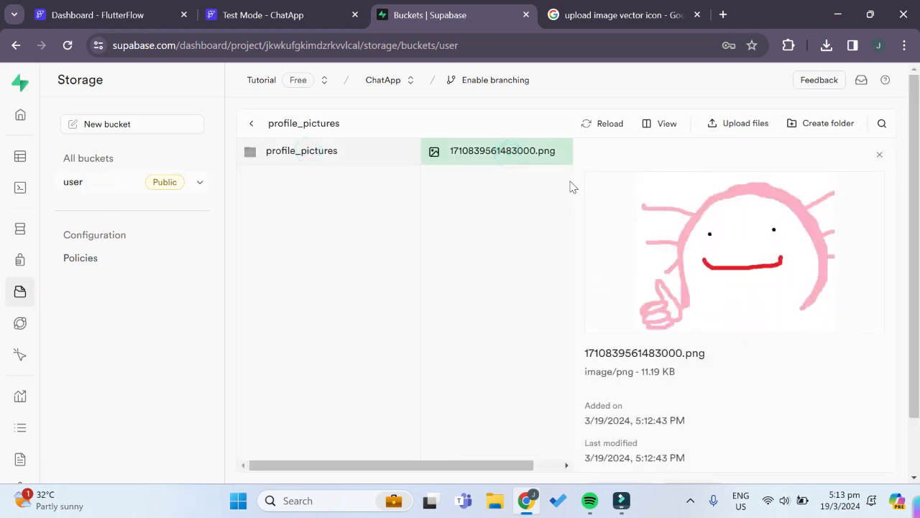
{"action": "mouse_move", "coordinate": [647, 247]}
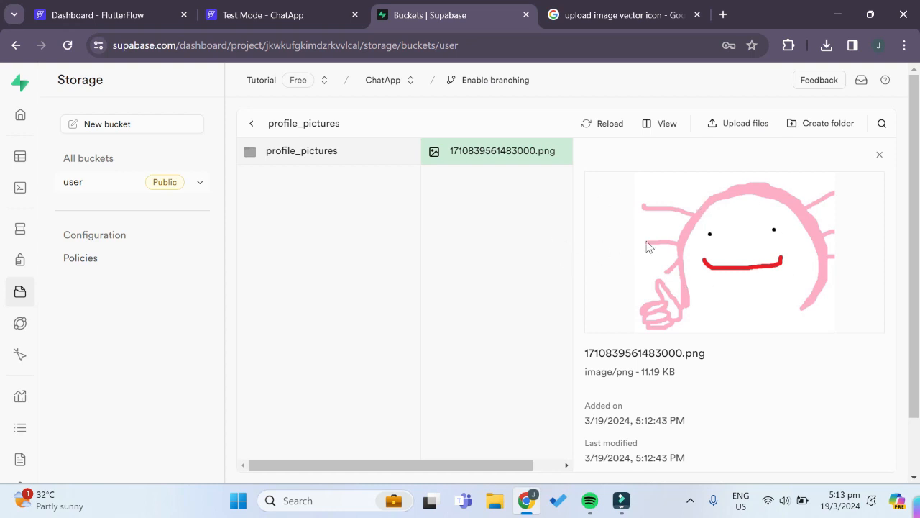
{"action": "mouse_move", "coordinate": [607, 244]}
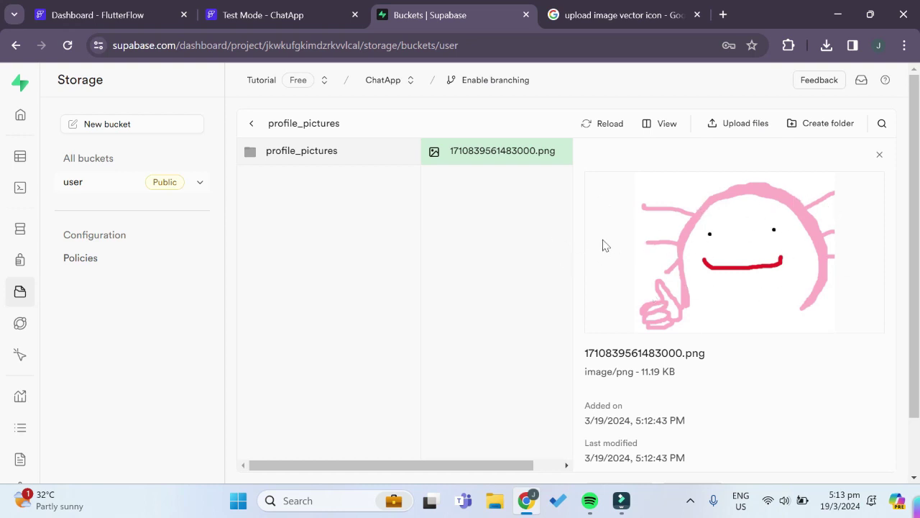
Return to the FlutterFlow editor, then bring up the Figma Chat App file
{"action": "left_click", "coordinate": [108, 14]}
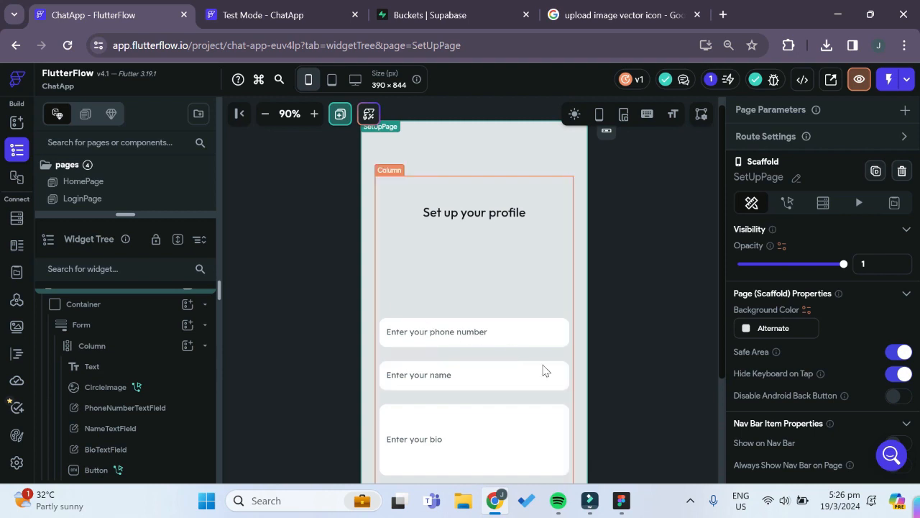
{"action": "left_click", "coordinate": [620, 500]}
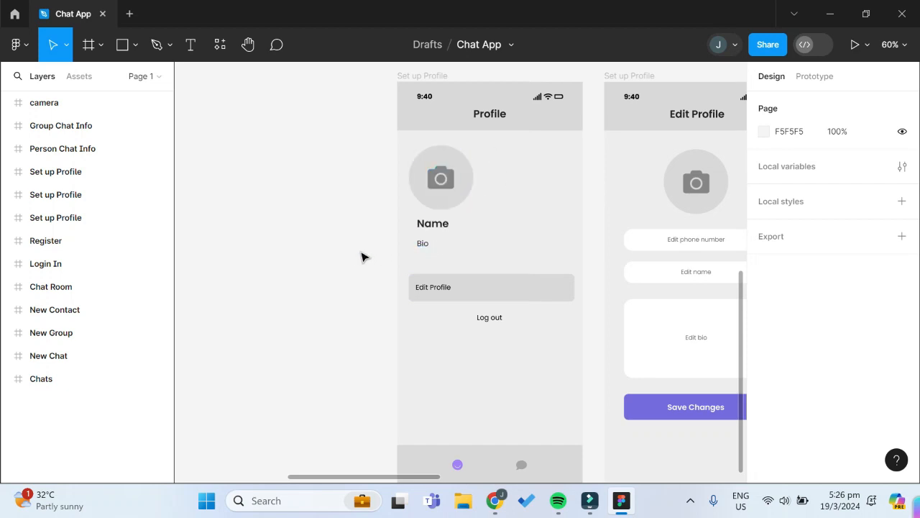
{"action": "mouse_move", "coordinate": [357, 250]}
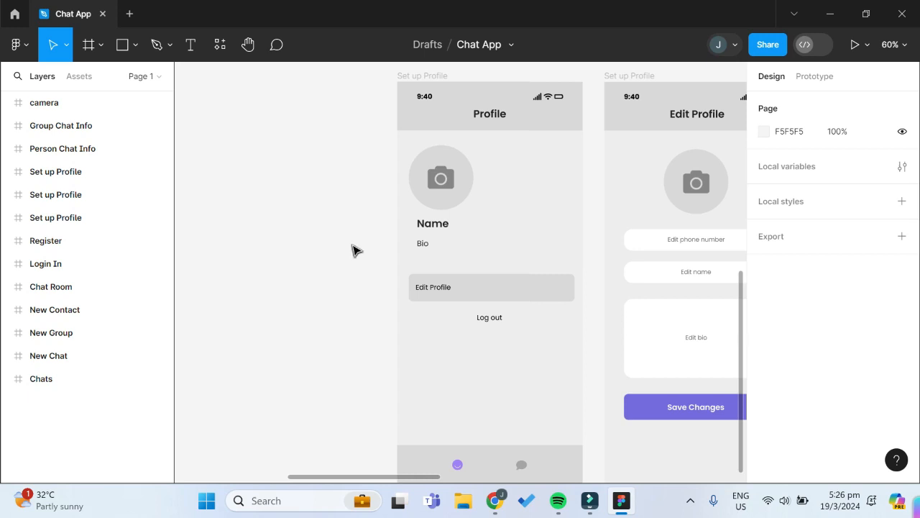